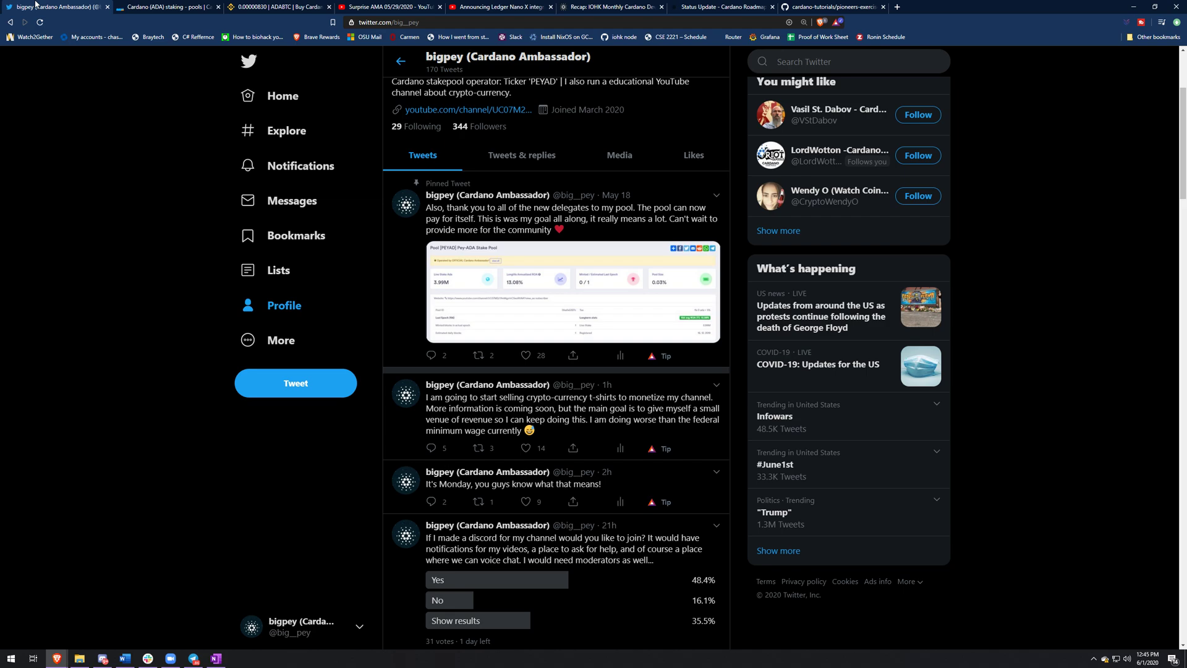
# - Scroll through the bigpey Cardano Ambassador tweets, then switch to the ADApools staking pools tab
pyautogui.scroll(3)
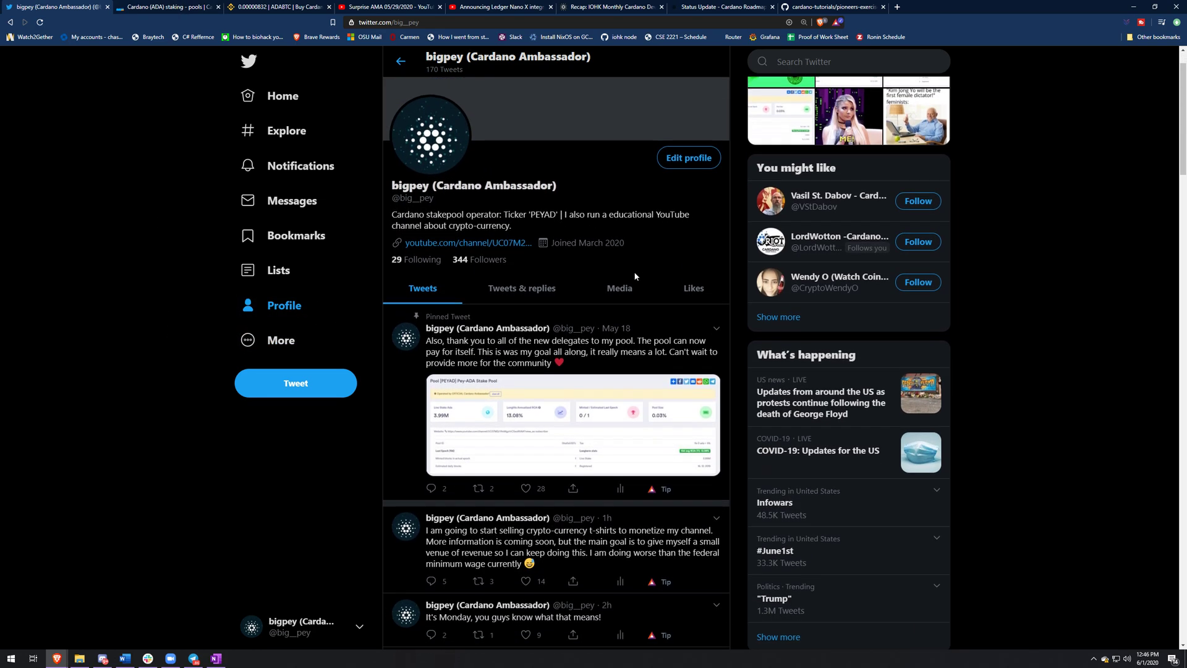
pyautogui.scroll(-3)
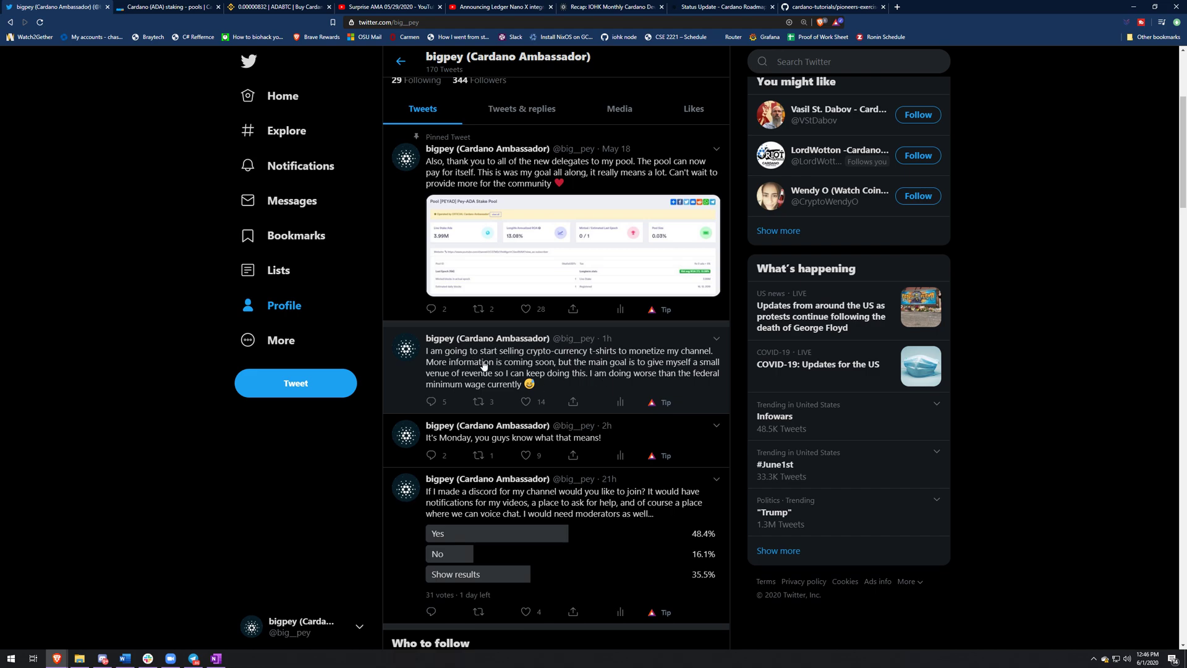
pyautogui.moveTo(573, 338)
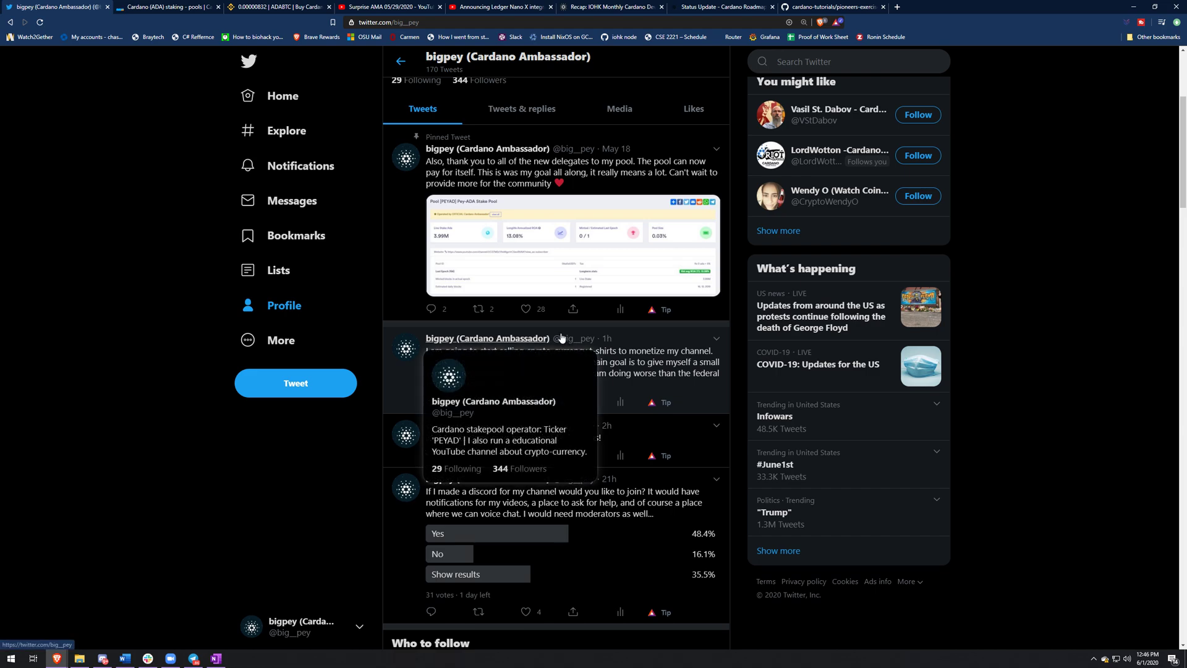
pyautogui.moveTo(1056, 339)
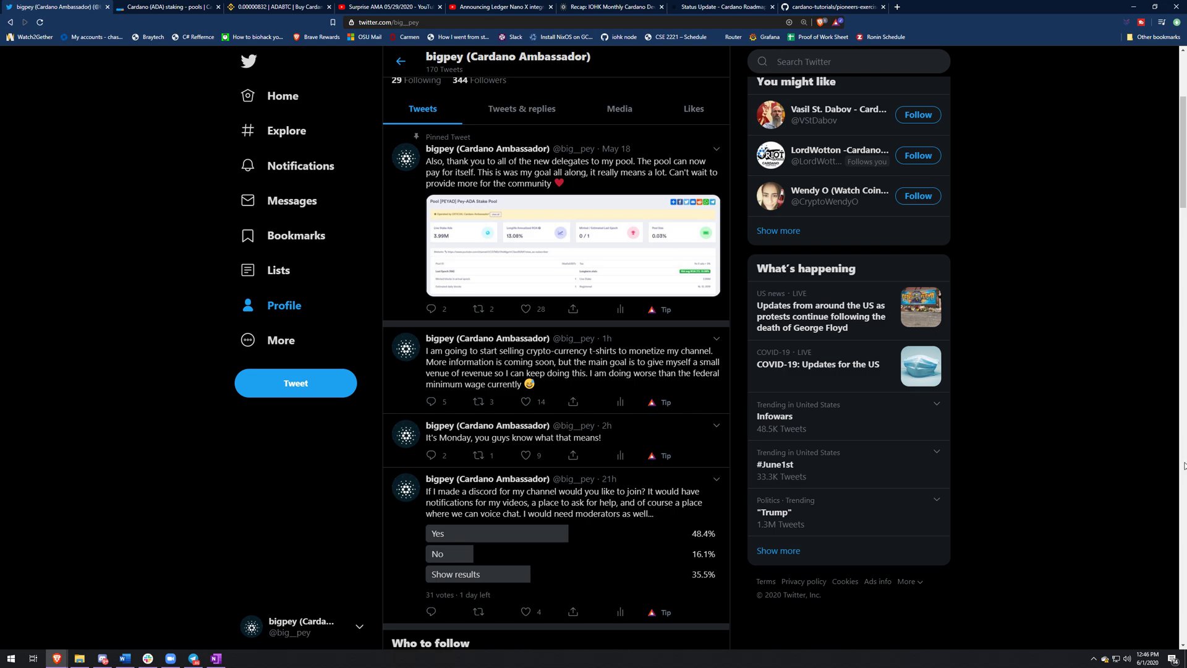
pyautogui.moveTo(1041, 444)
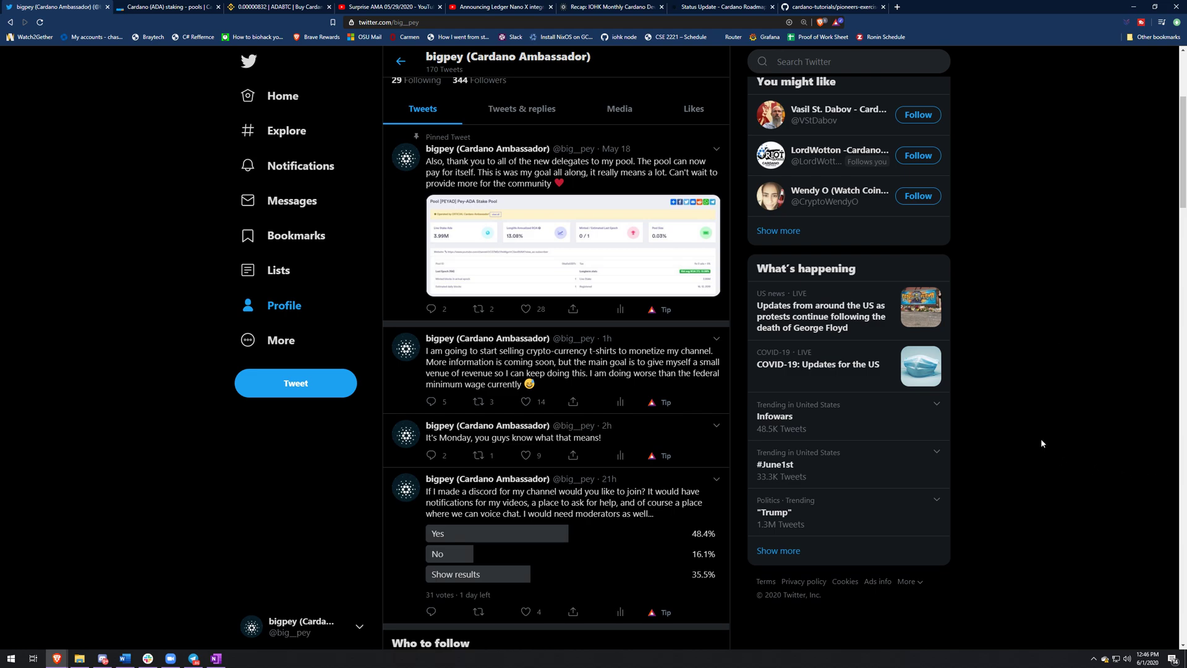
pyautogui.moveTo(1028, 429)
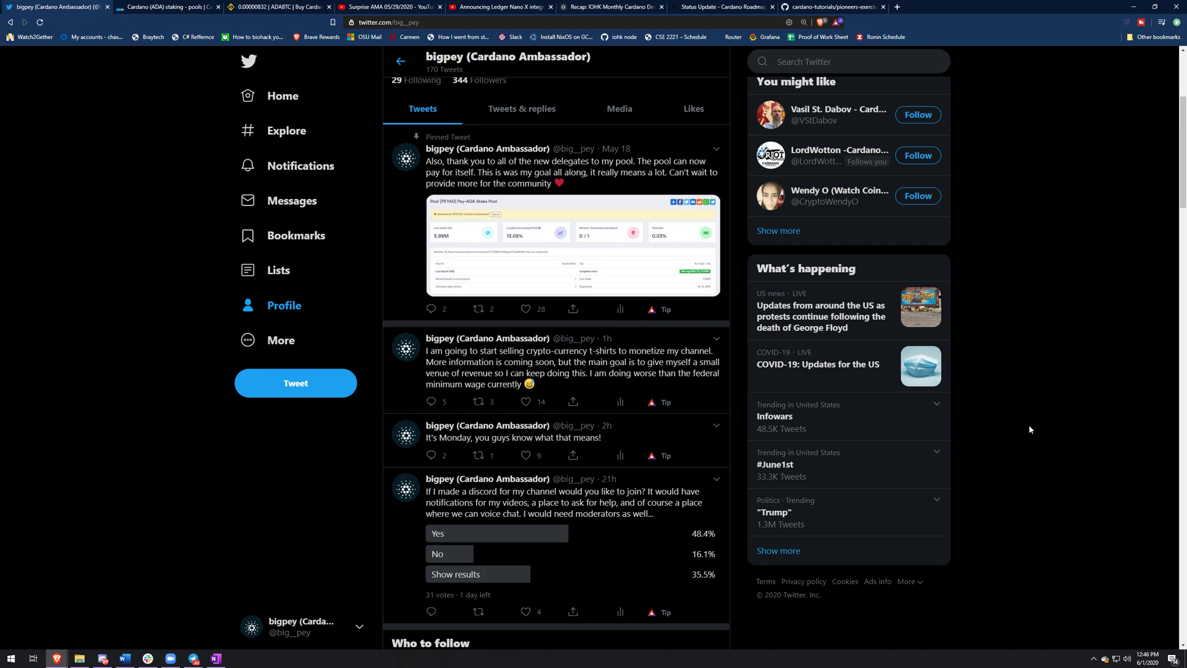
pyautogui.moveTo(859, 472)
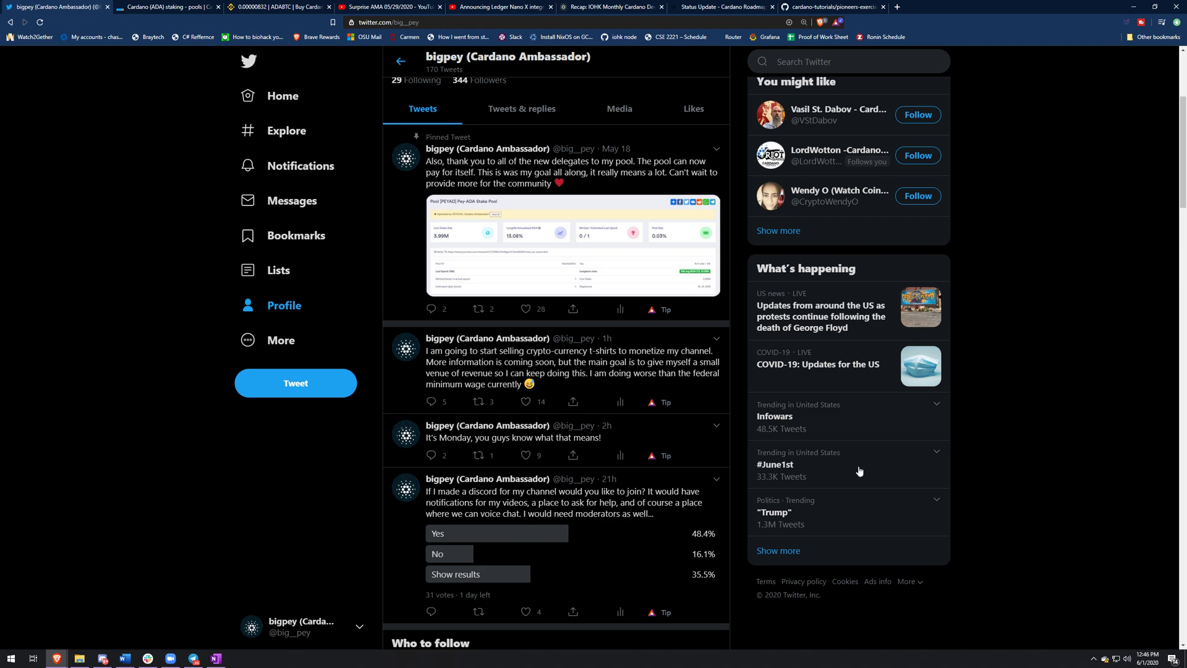
pyautogui.moveTo(870, 141)
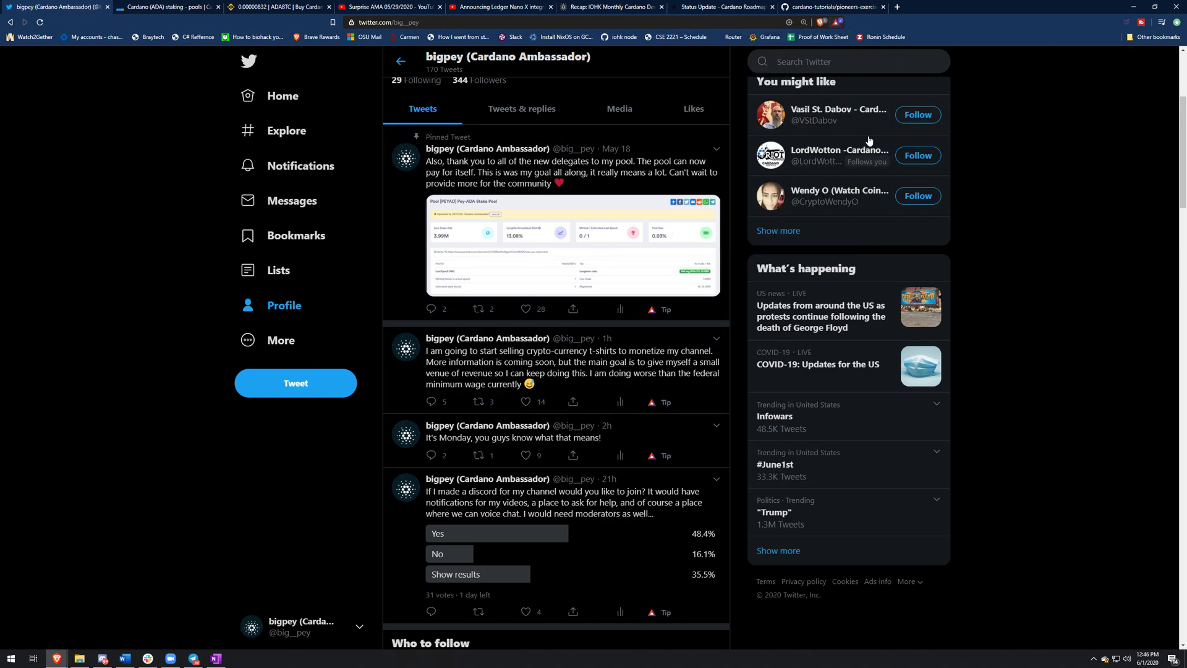
pyautogui.click(167, 7)
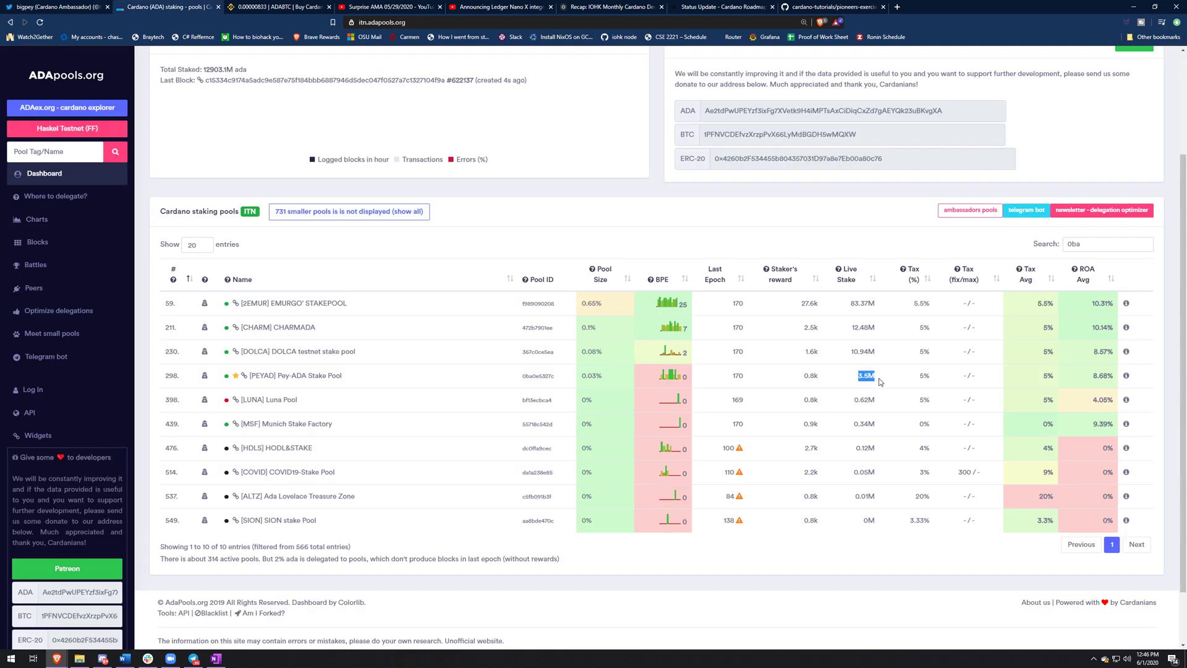
pyautogui.moveTo(900, 360)
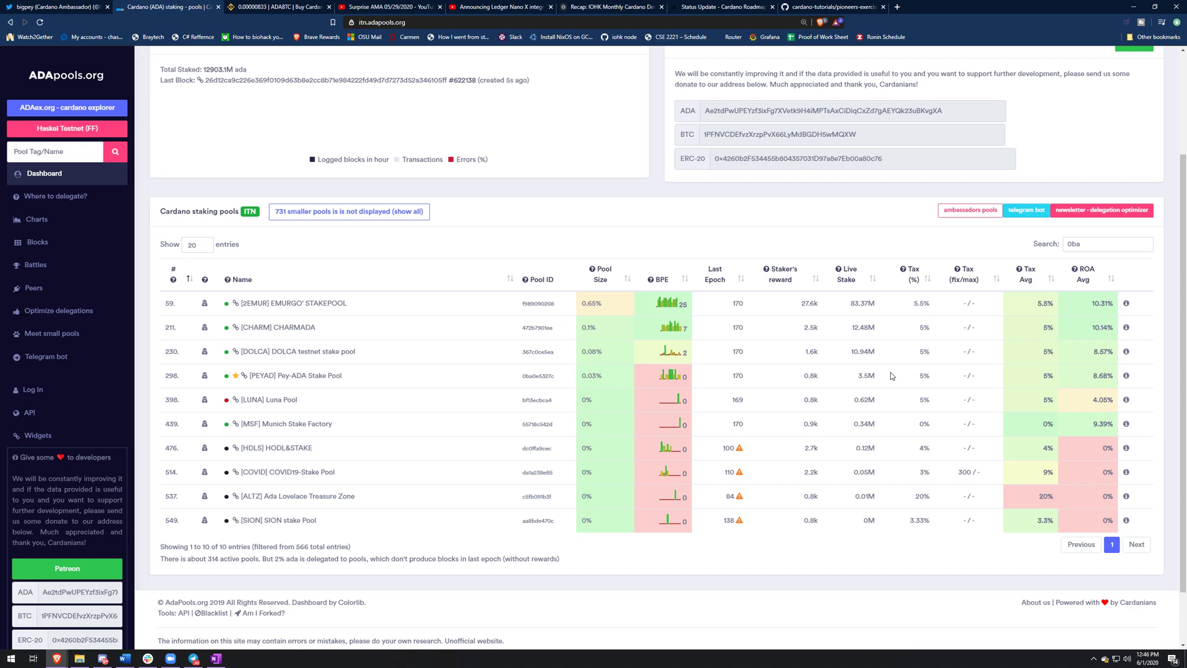
pyautogui.moveTo(455, 4)
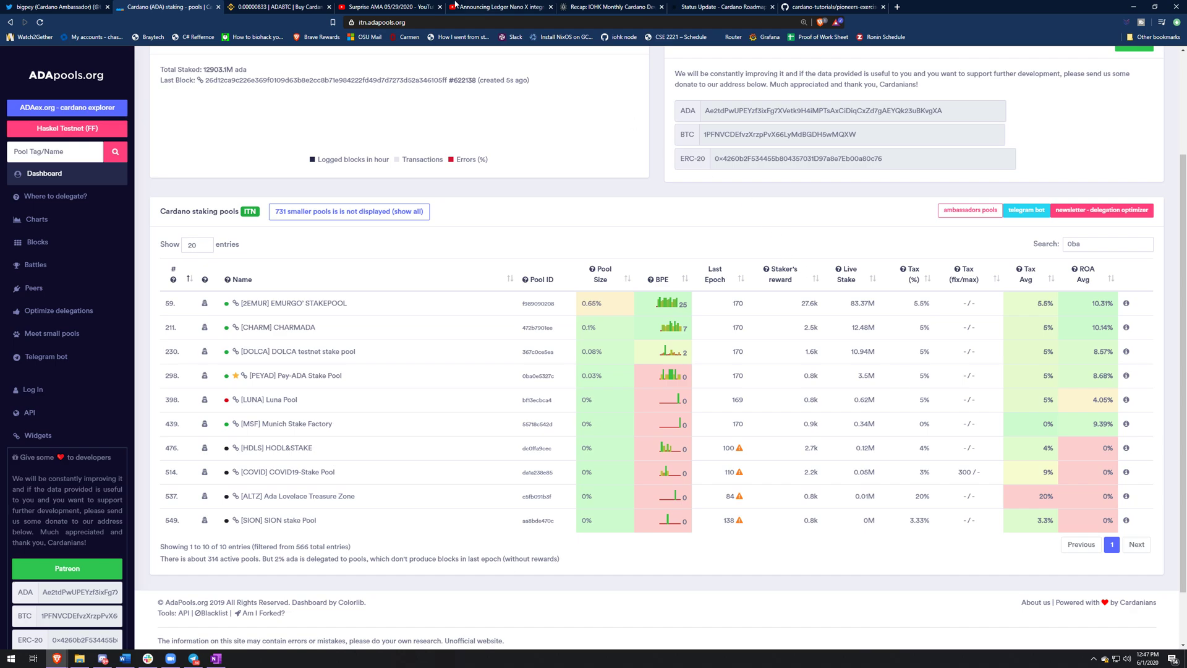
# - Switch from the filtered pool table to the Binance ADA/BTC market tab
pyautogui.click(280, 7)
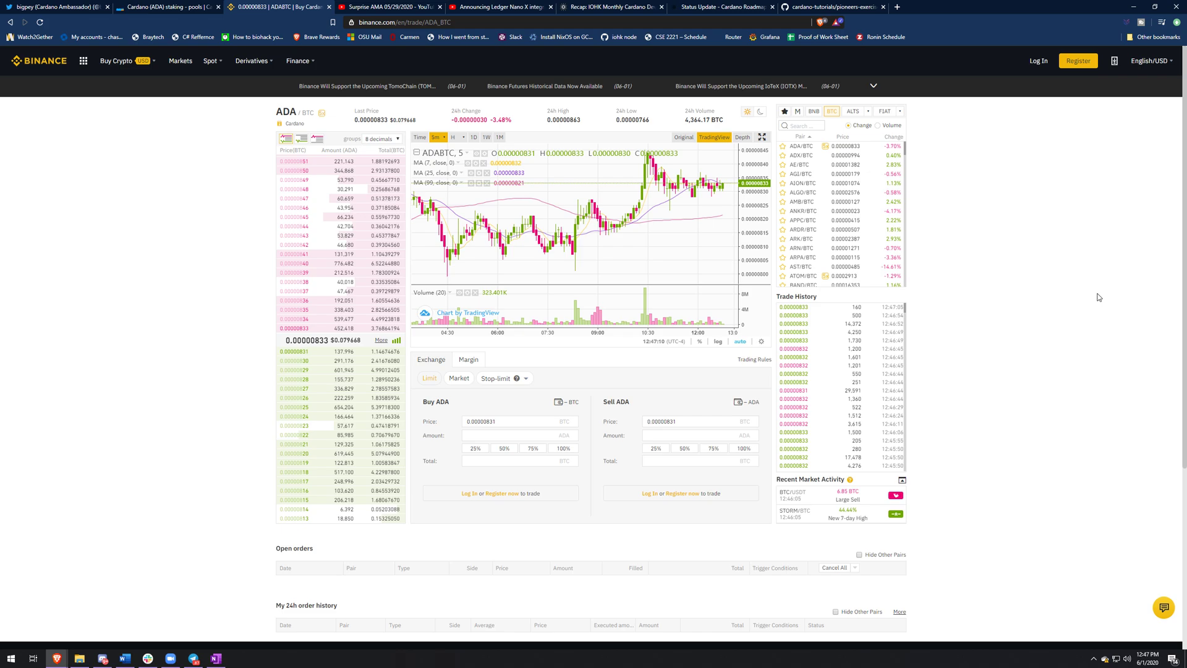
pyautogui.moveTo(461, 189)
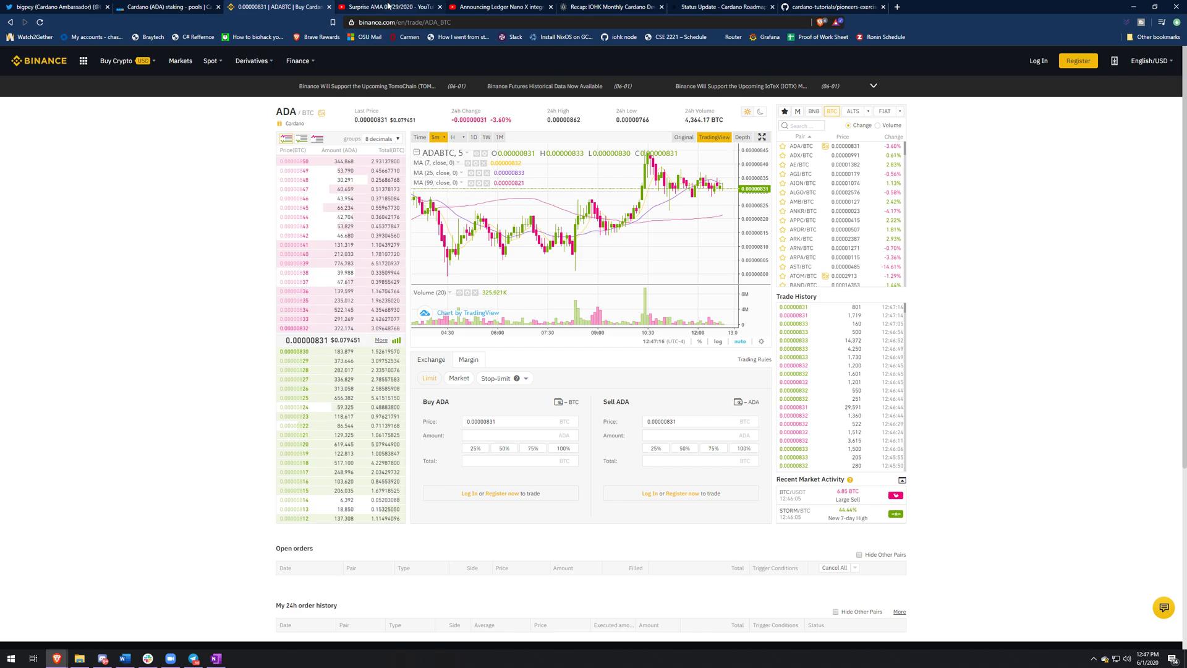
# - Switch to the Surprise AMA 05/29/2020 video tab and resume its playback
pyautogui.click(390, 6)
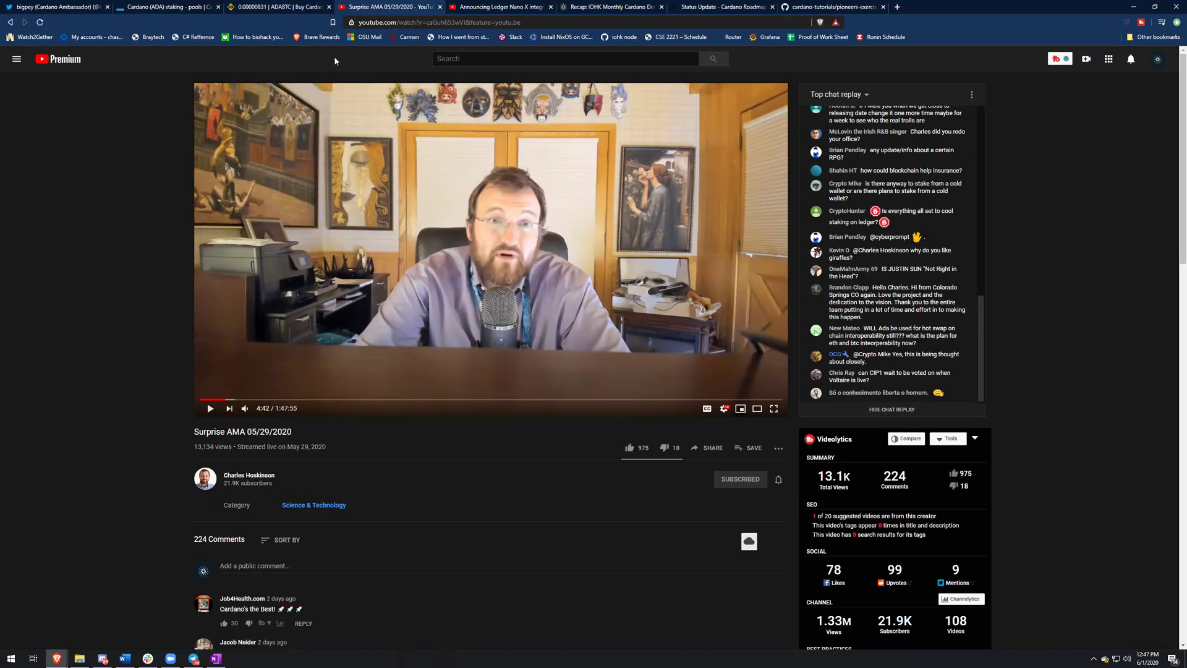
pyautogui.moveTo(334, 468)
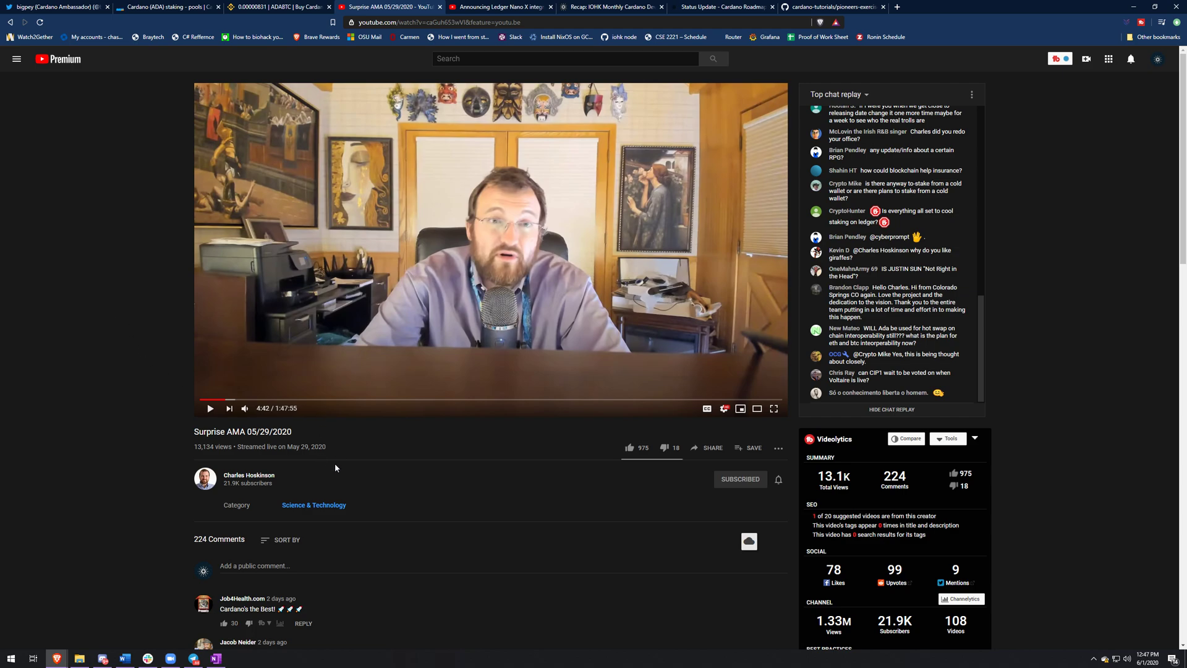
pyautogui.moveTo(373, 324)
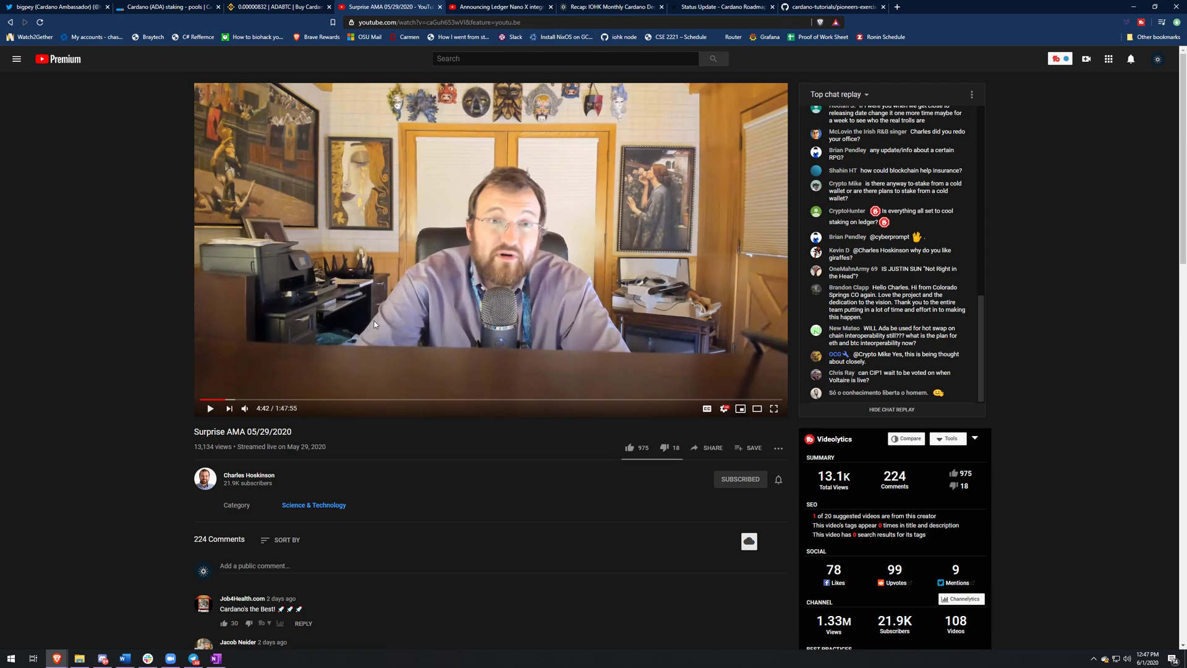
pyautogui.moveTo(669, 353)
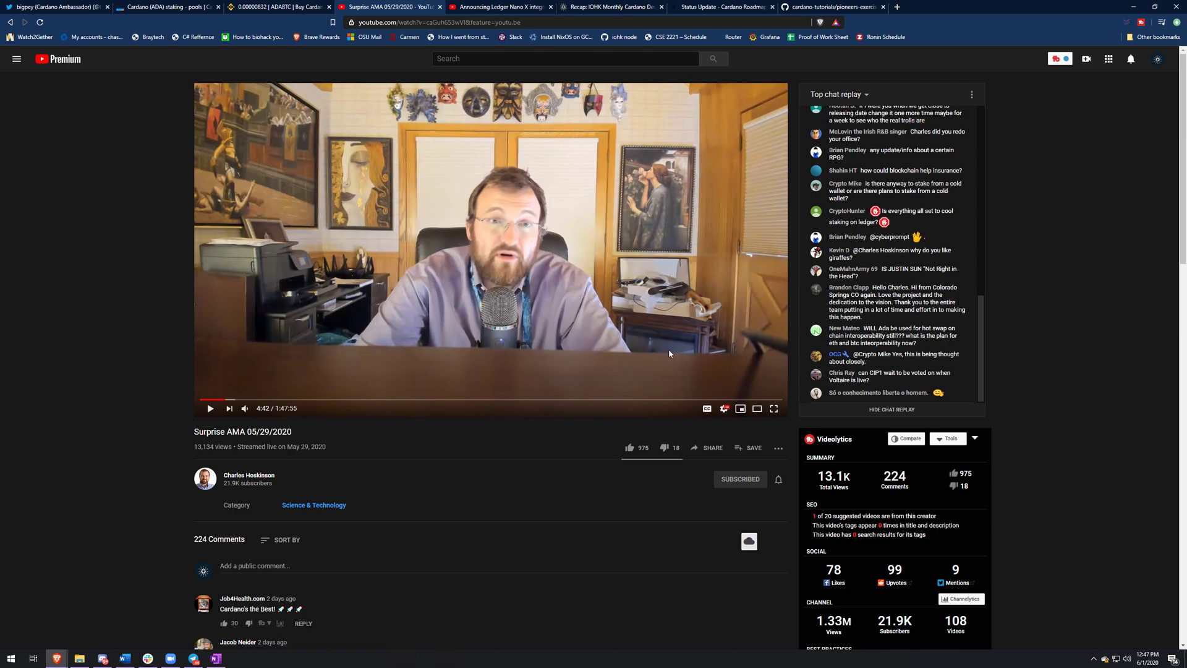
pyautogui.moveTo(551, 277)
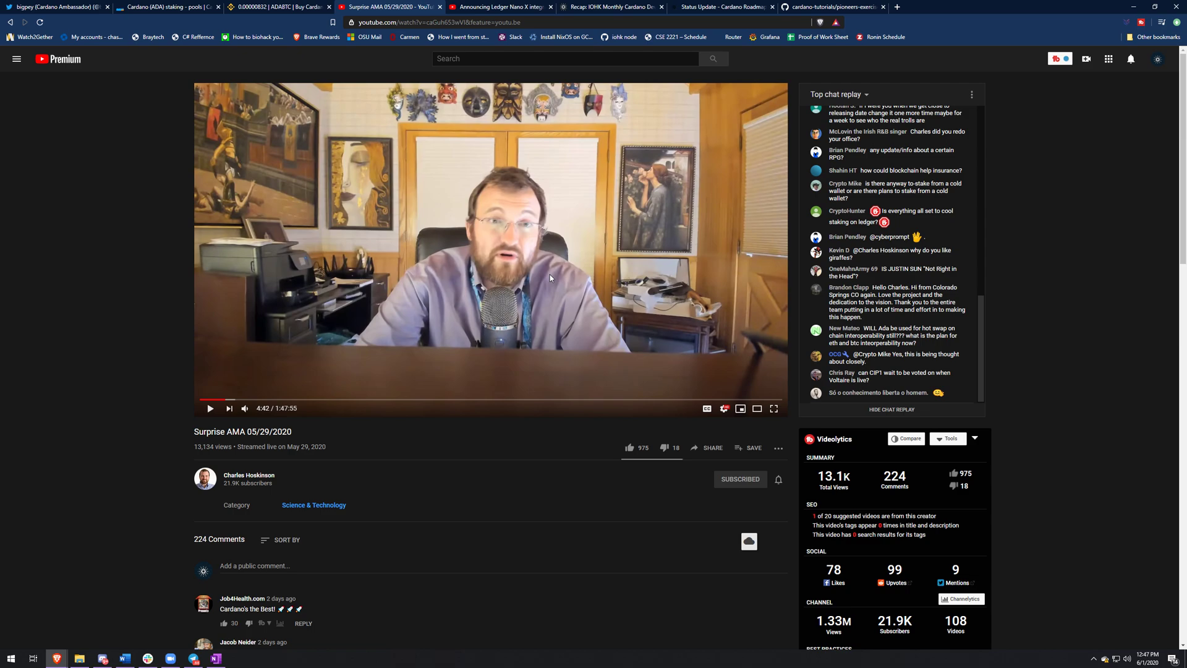
pyautogui.click(210, 408)
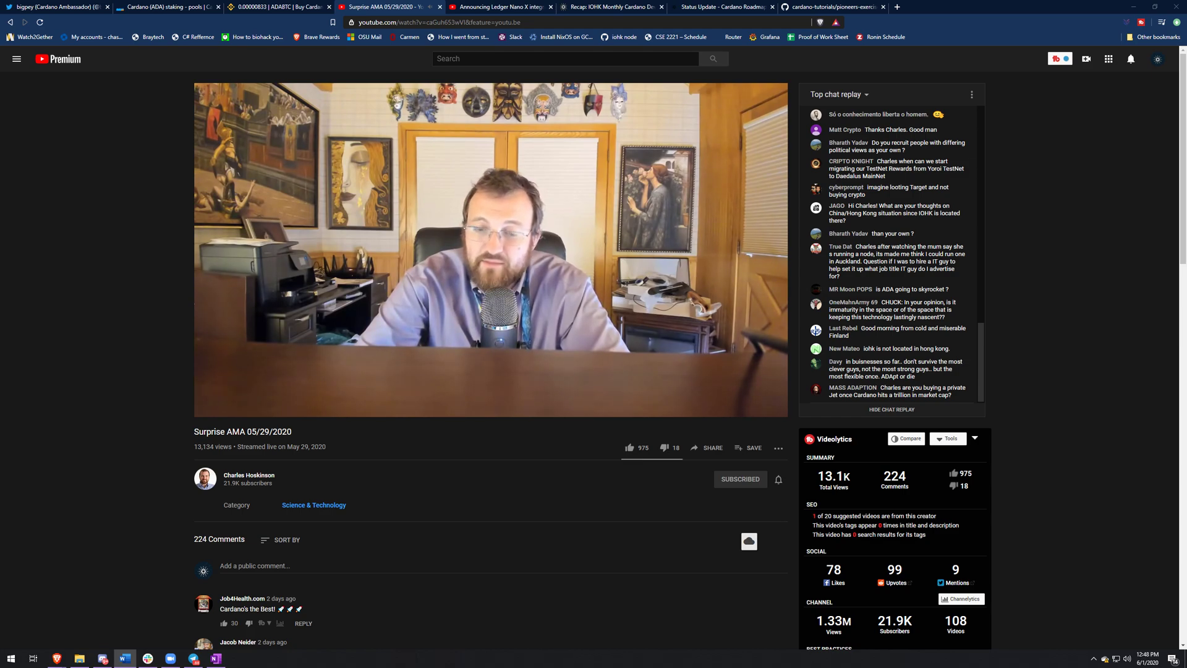
# - Pause the AMA video at 5:57 and launch Windows Calculator from the taskbar
pyautogui.click(489, 250)
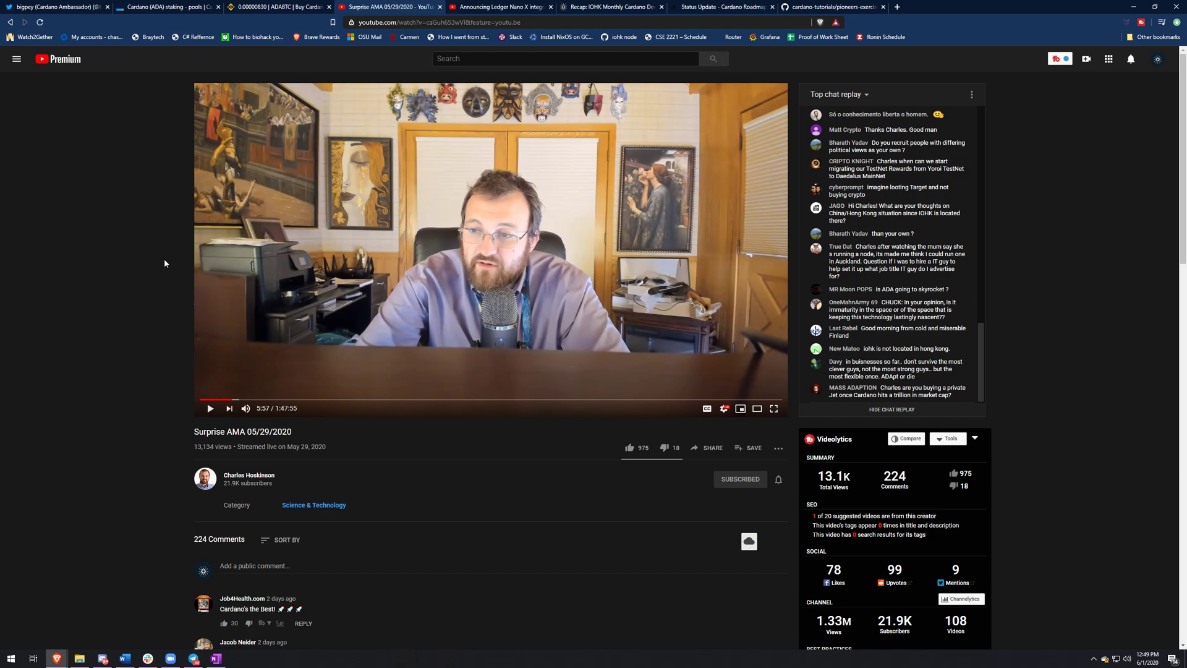
pyautogui.click(11, 657)
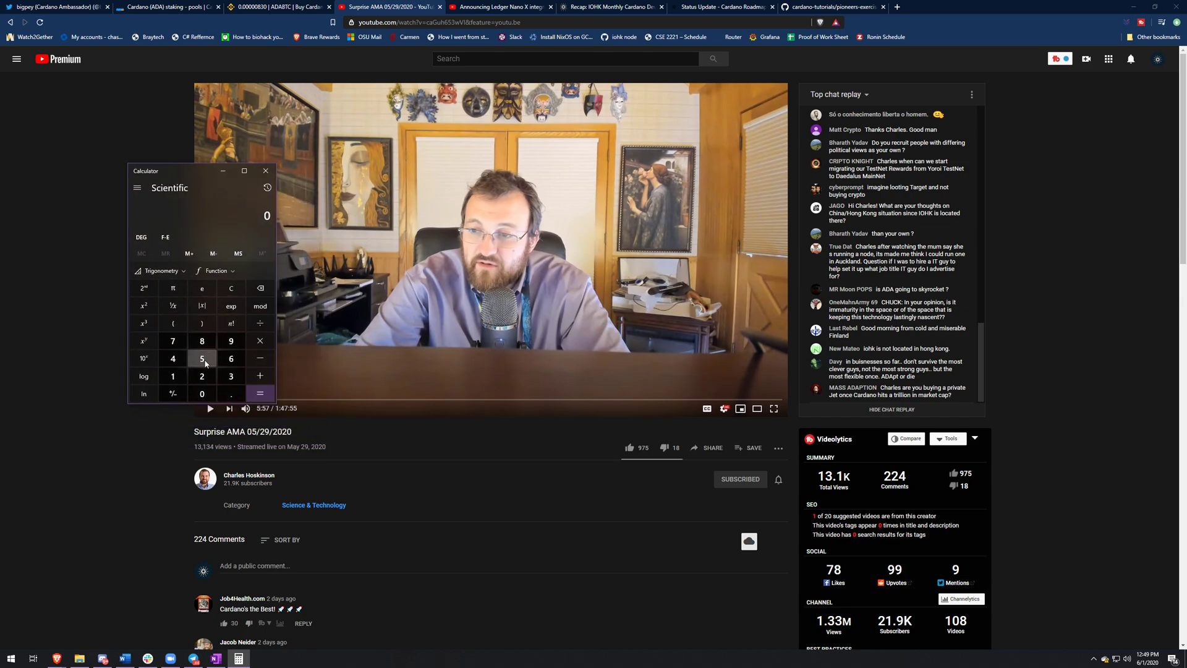
# - Calculate 500,000 × 0.05 = 25,000, then enter 100,000 as a new figure
pyautogui.click(201, 394)
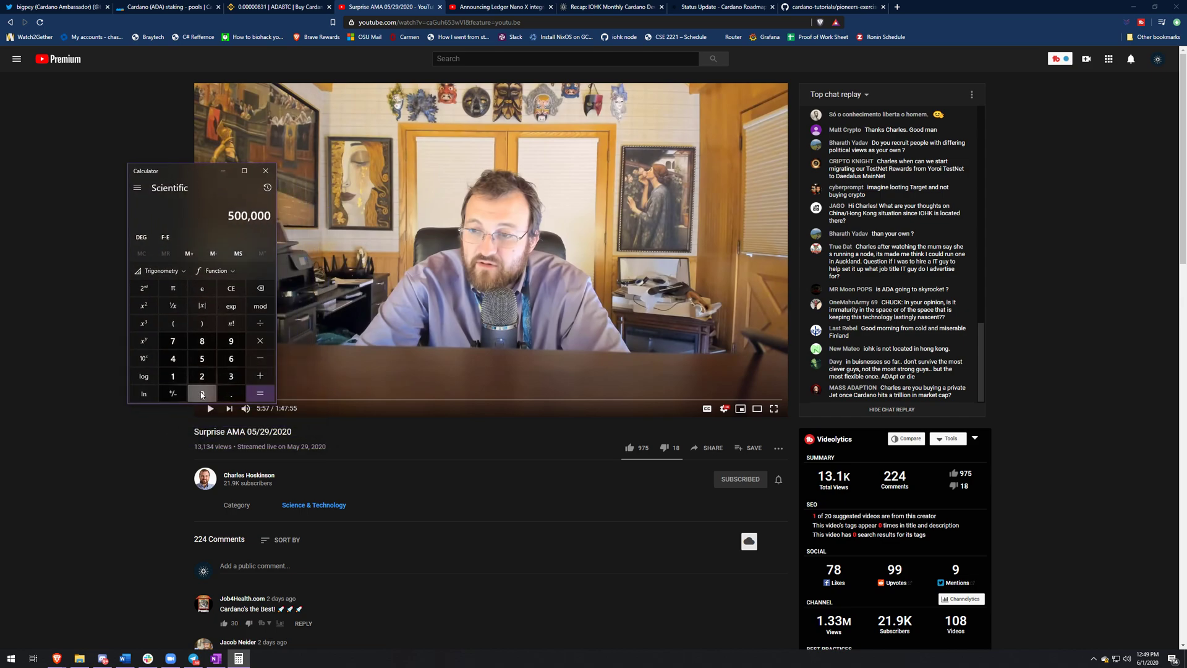
pyautogui.click(260, 376)
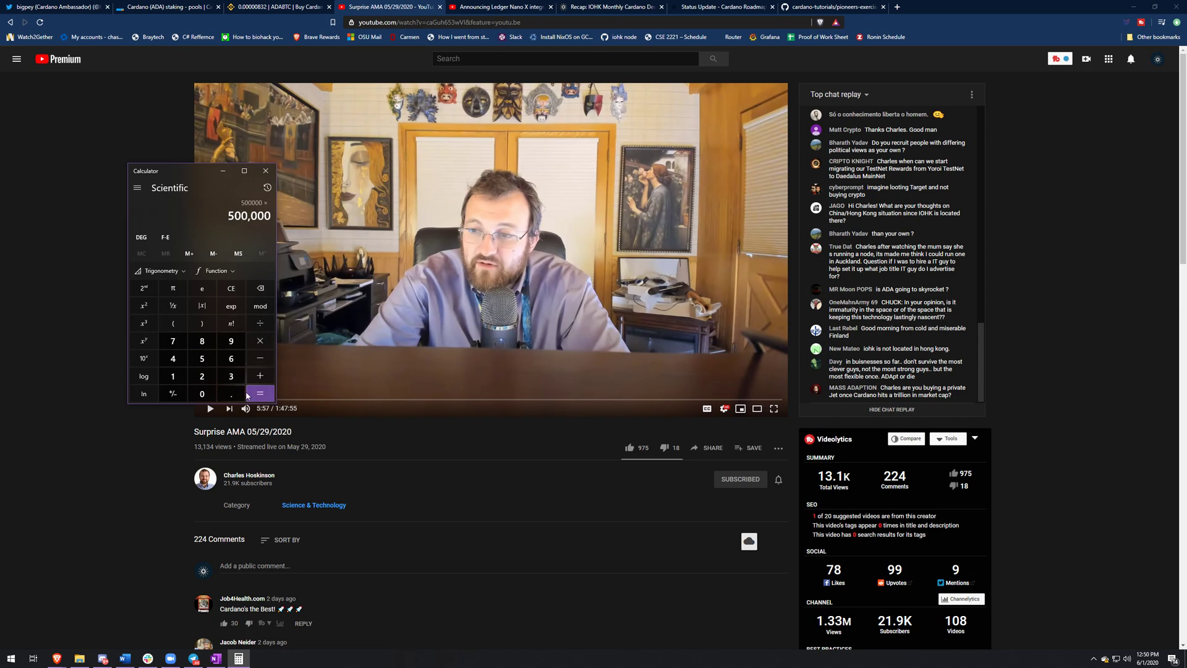
pyautogui.click(259, 394)
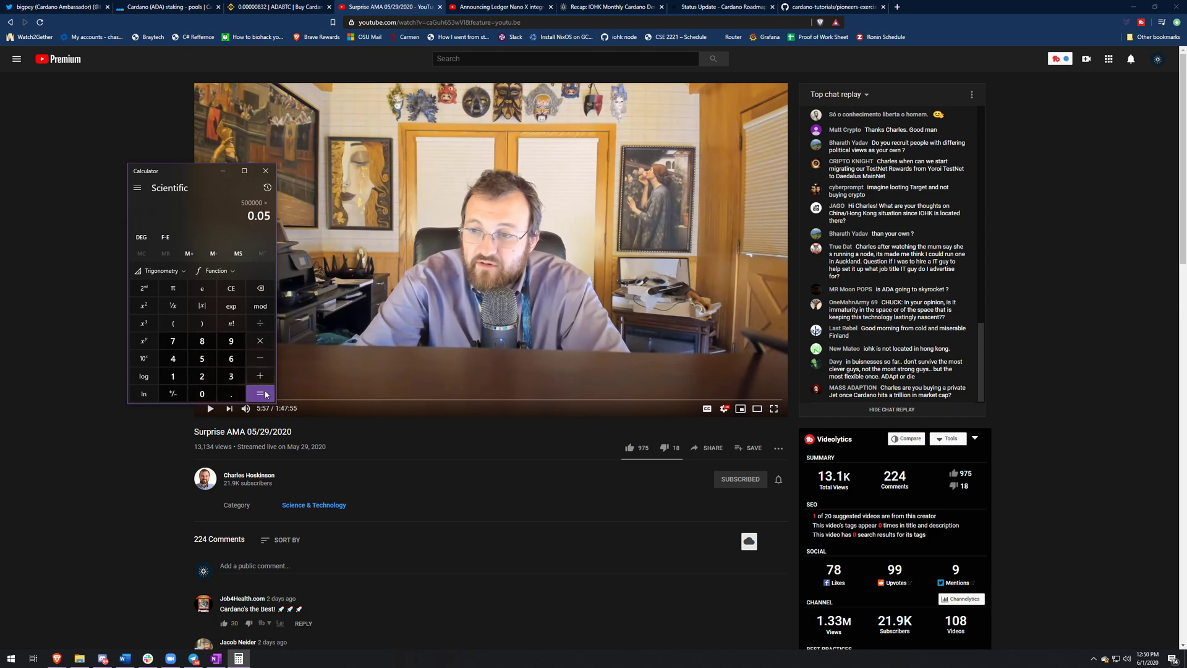
pyautogui.click(260, 393)
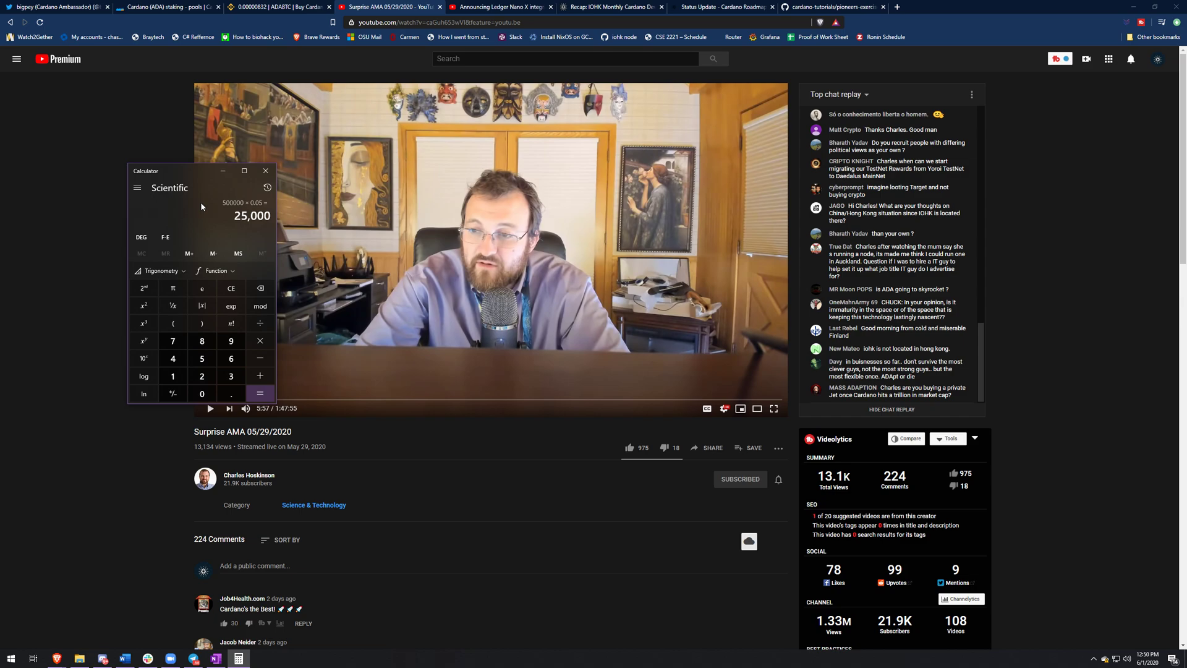
pyautogui.click(172, 376)
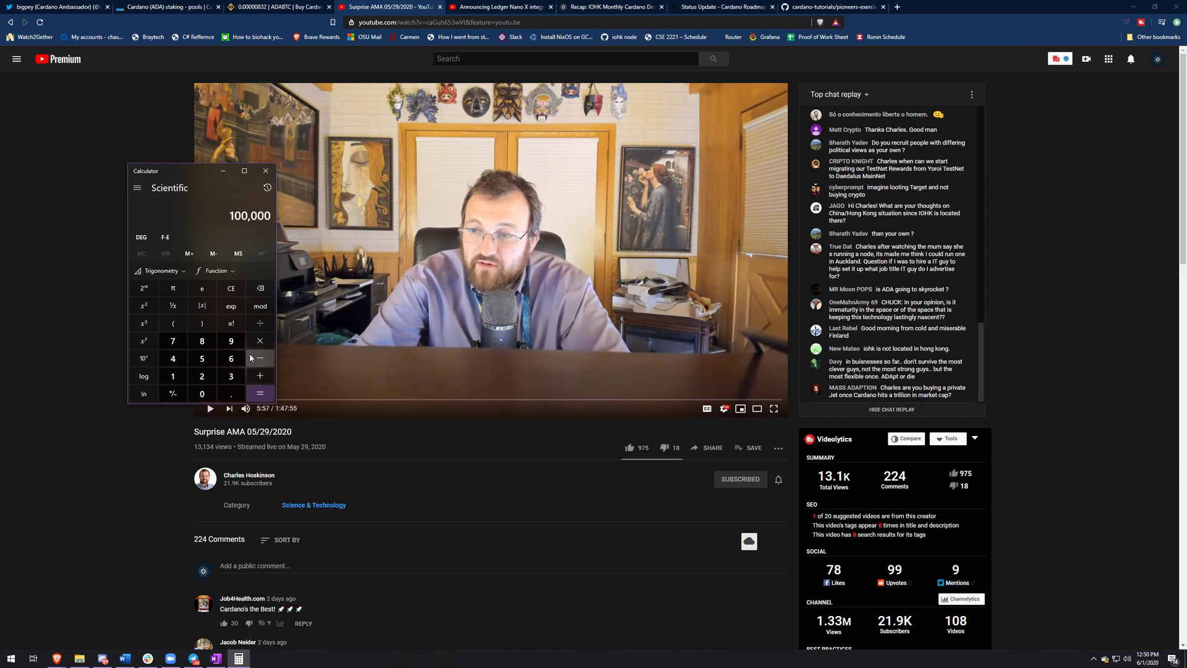
# - Multiply 100,000 by 0.05 to get 5,000
pyautogui.click(201, 358)
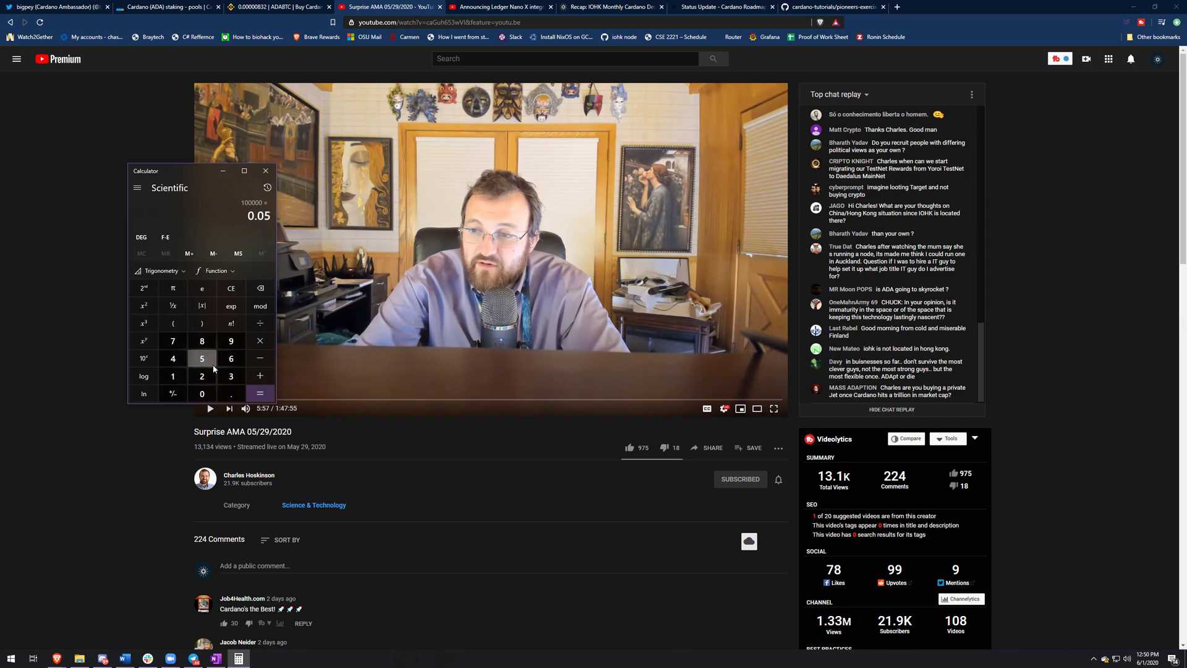
pyautogui.click(260, 393)
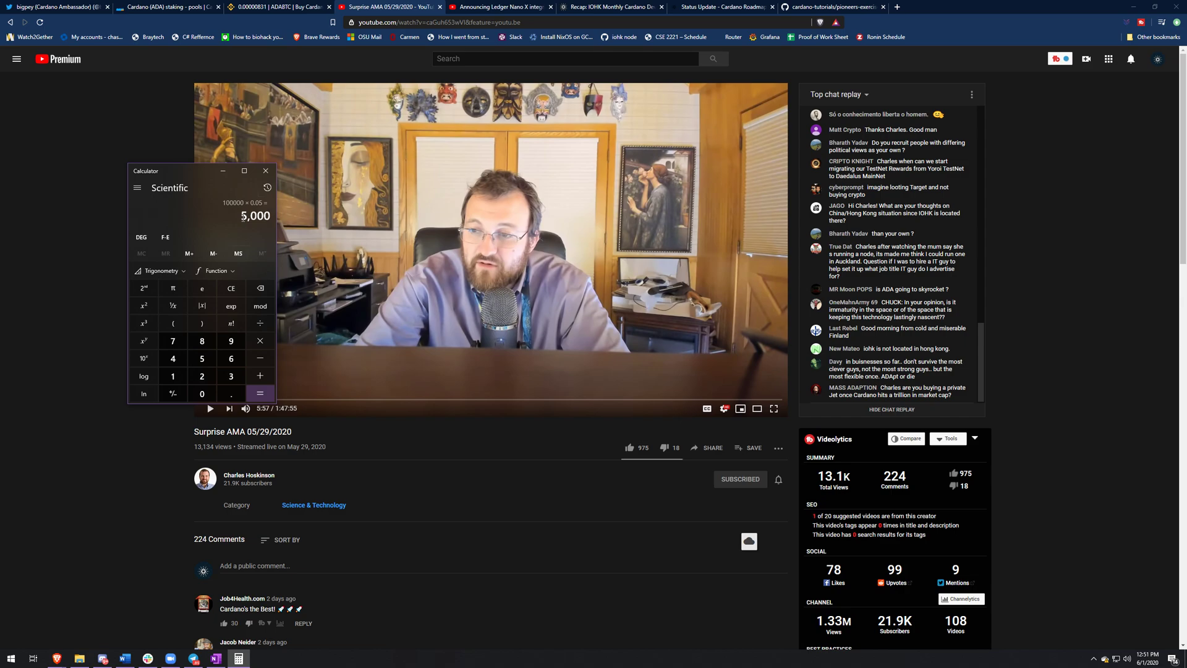
pyautogui.moveTo(238, 217)
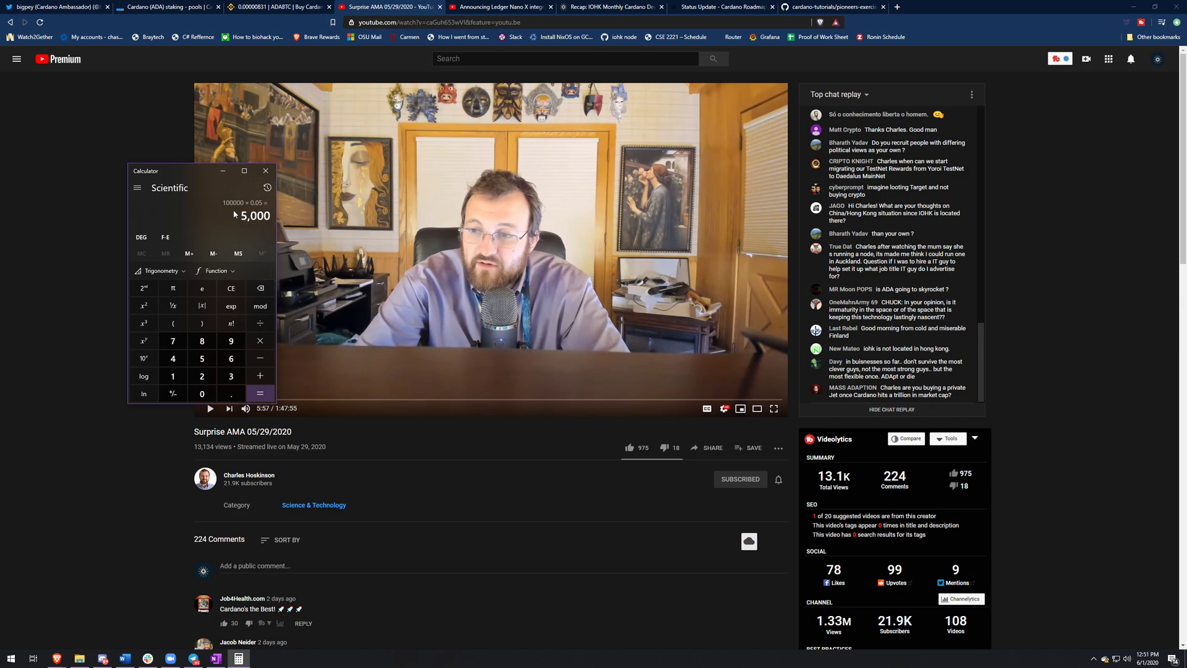
pyautogui.moveTo(239, 220)
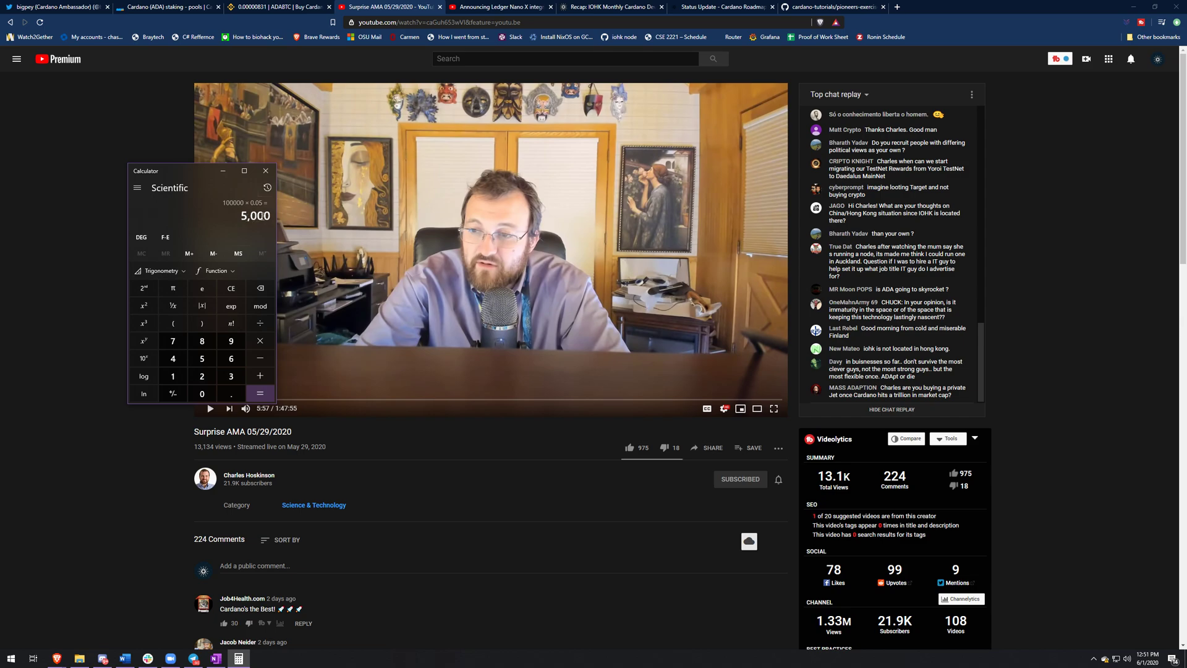
pyautogui.moveTo(298, 200)
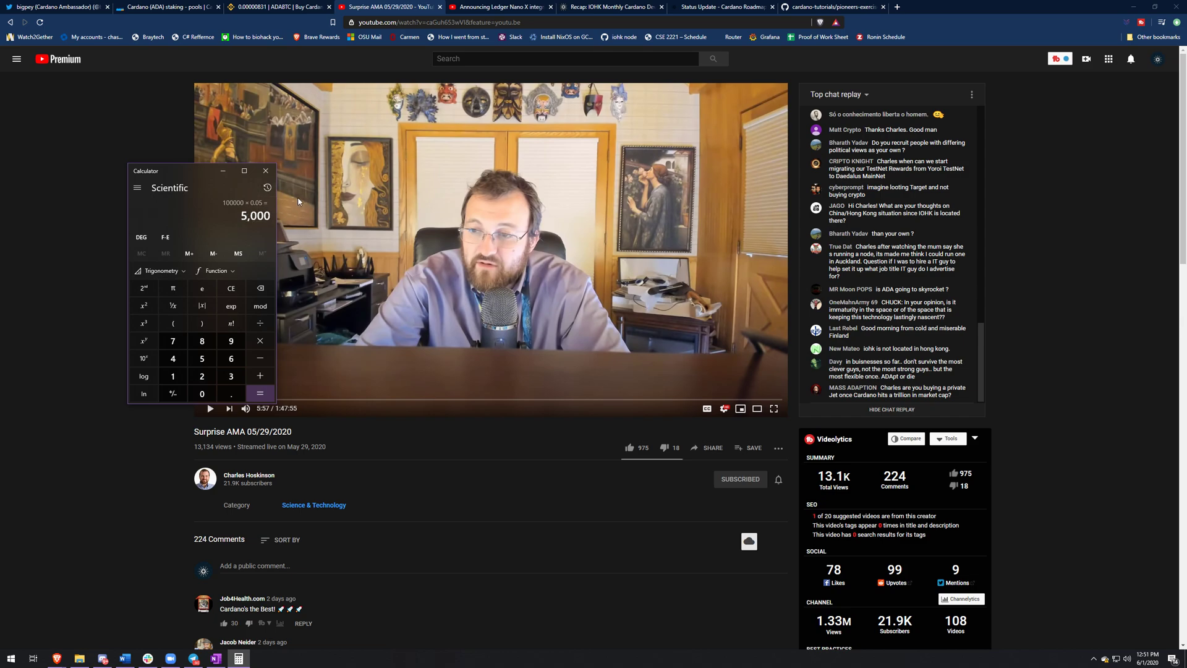
# - Scroll through EMURGO's Ledger Nano X Yoroi Mobile video page, then switch to the IOHK recap tab
pyautogui.click(499, 7)
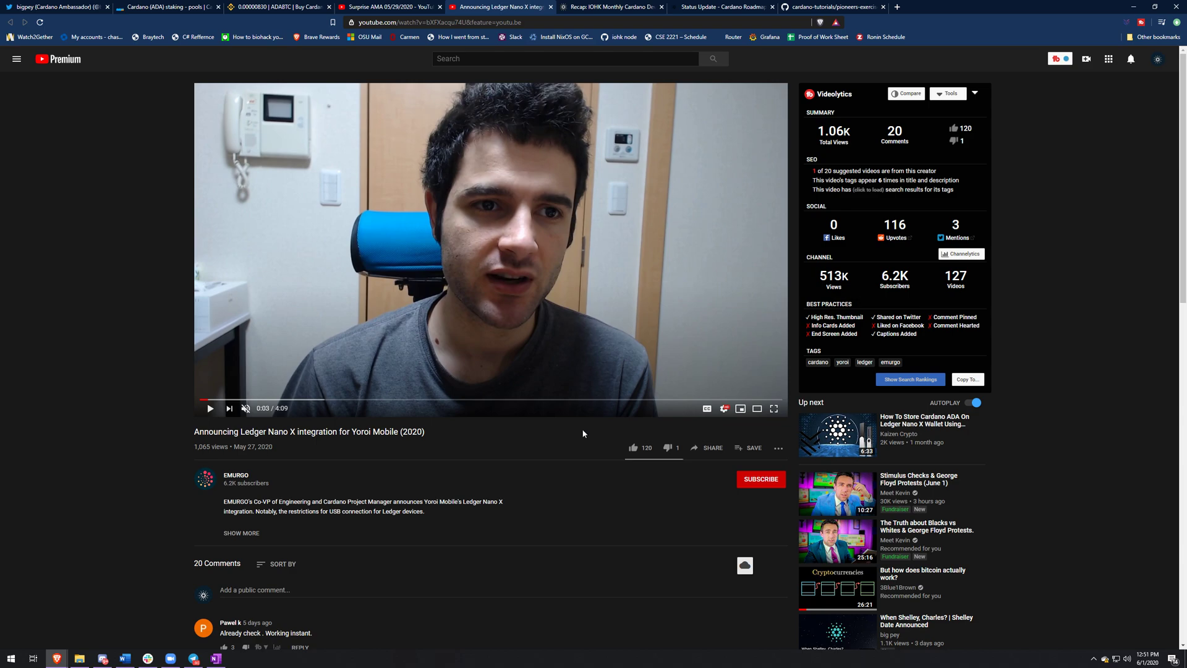
pyautogui.moveTo(557, 510)
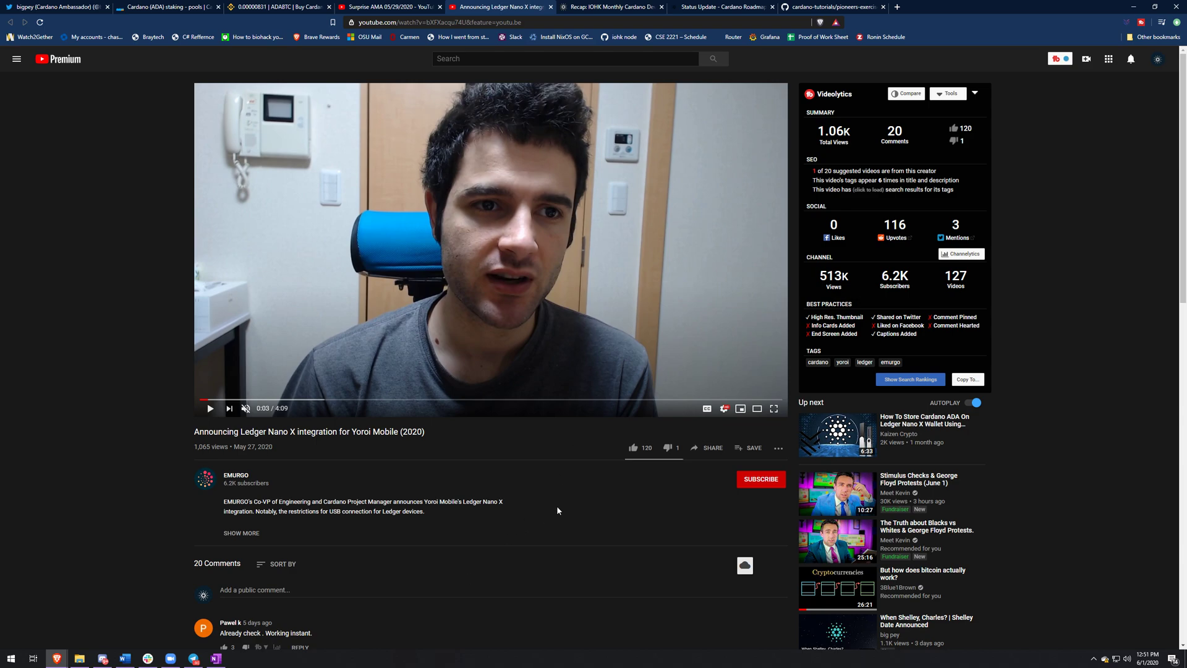
pyautogui.scroll(-3)
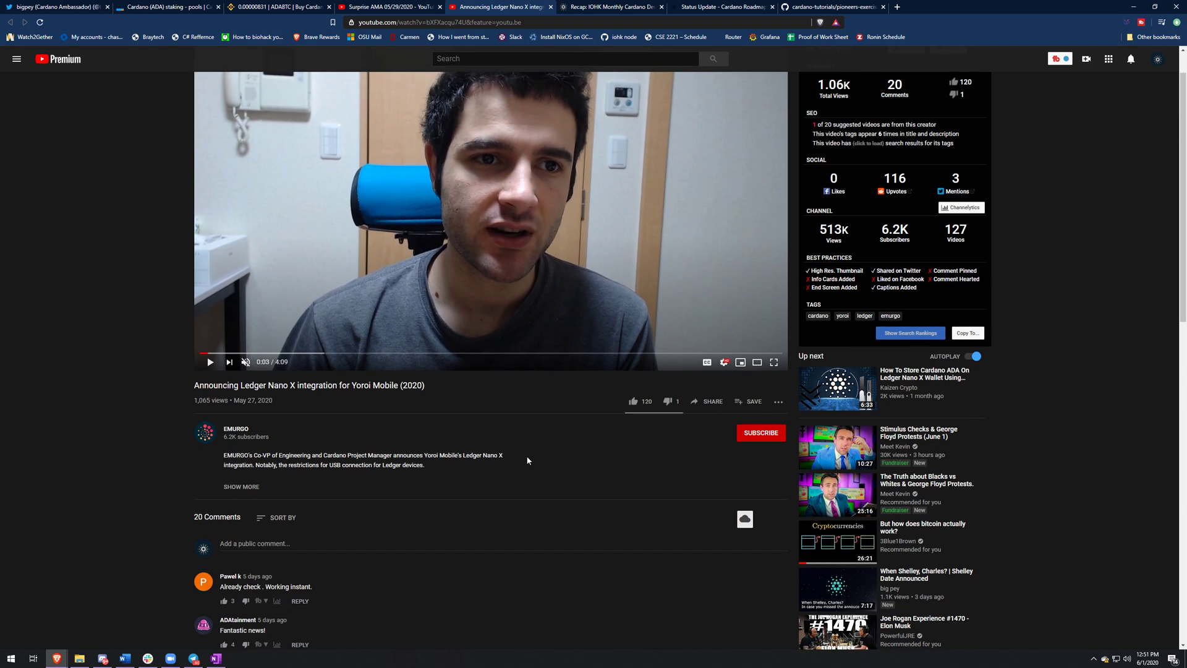
pyautogui.scroll(-3)
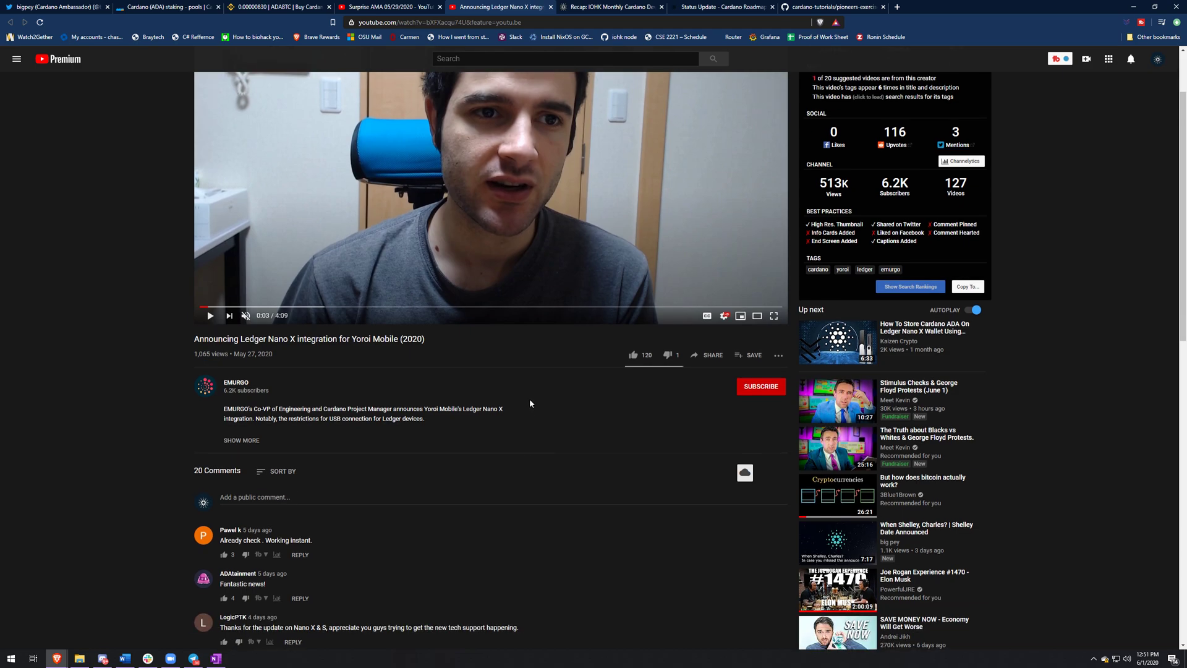
pyautogui.scroll(3)
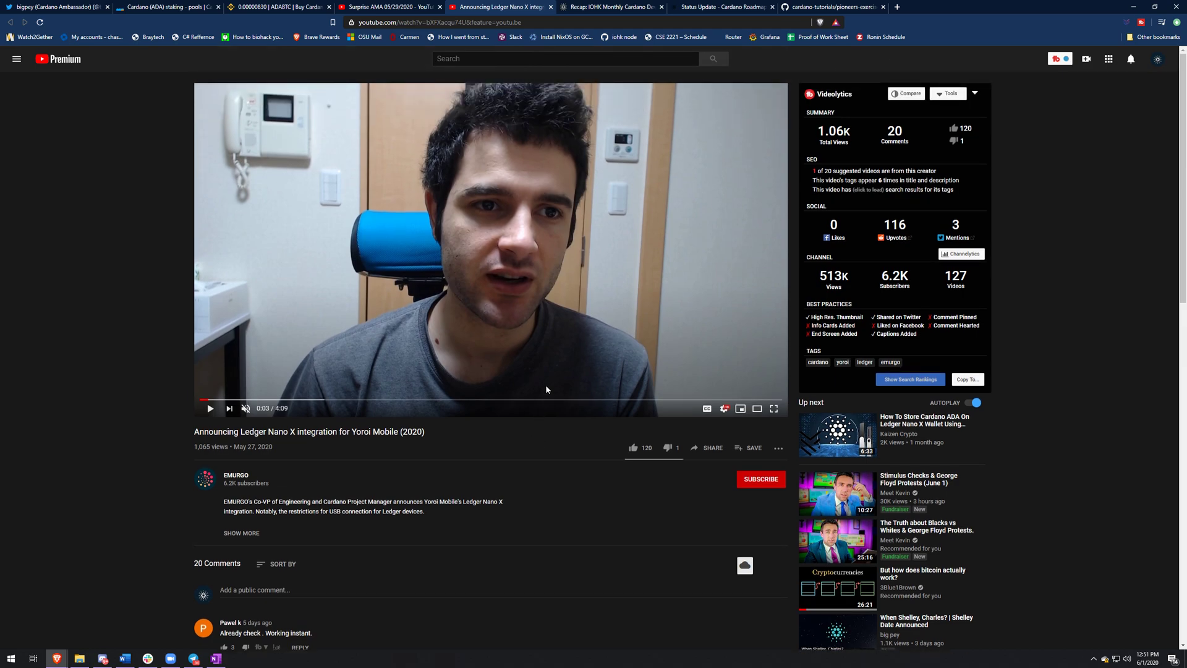
pyautogui.moveTo(536, 459)
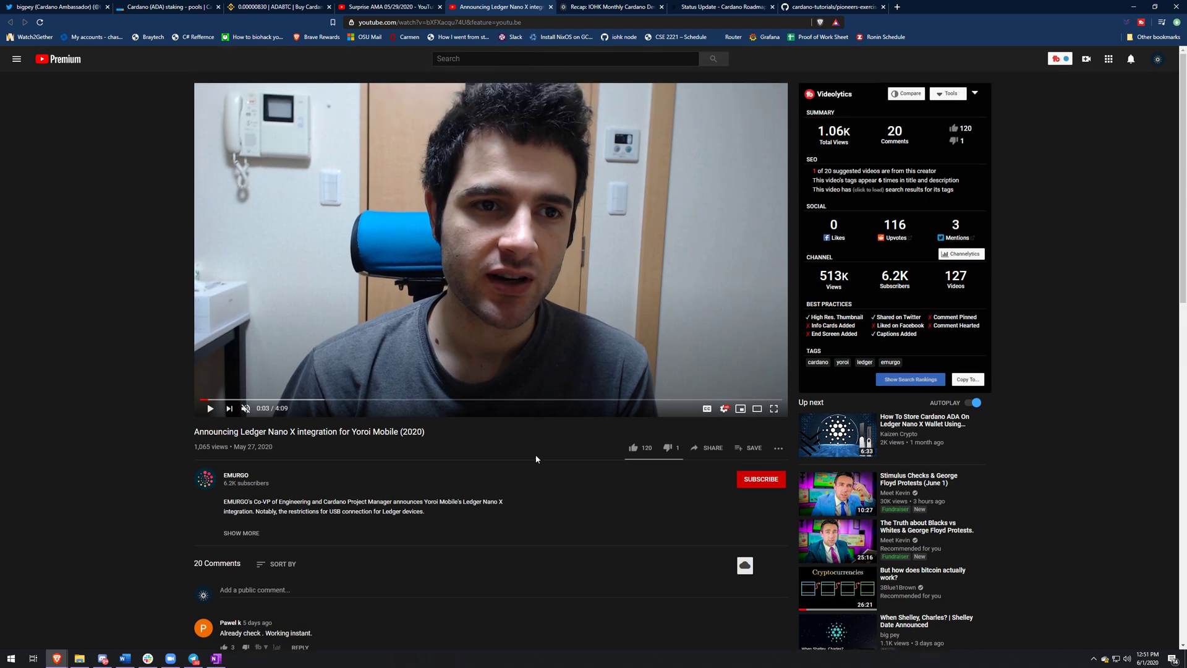
pyautogui.moveTo(513, 462)
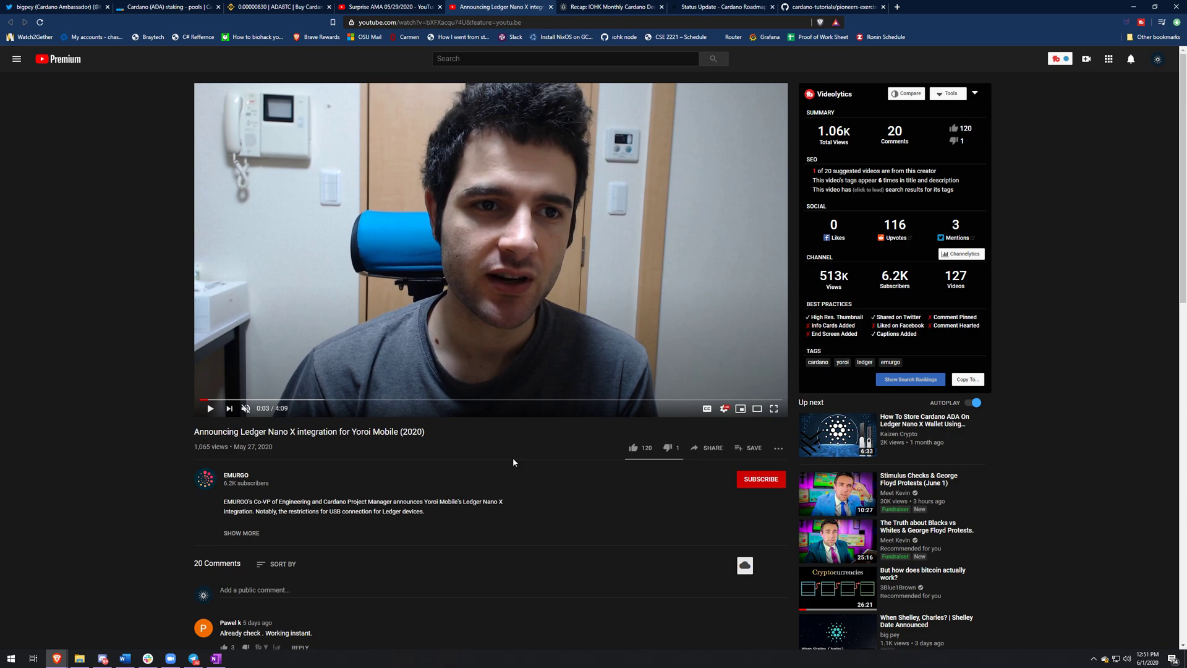
pyautogui.moveTo(527, 278)
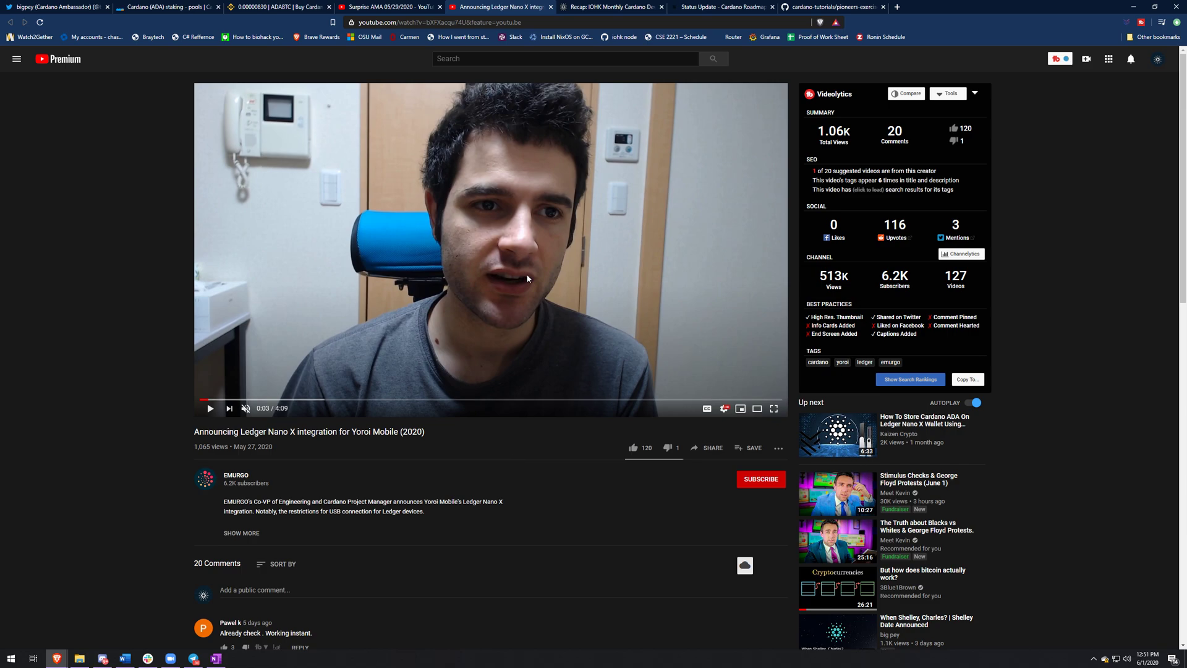
pyautogui.click(609, 6)
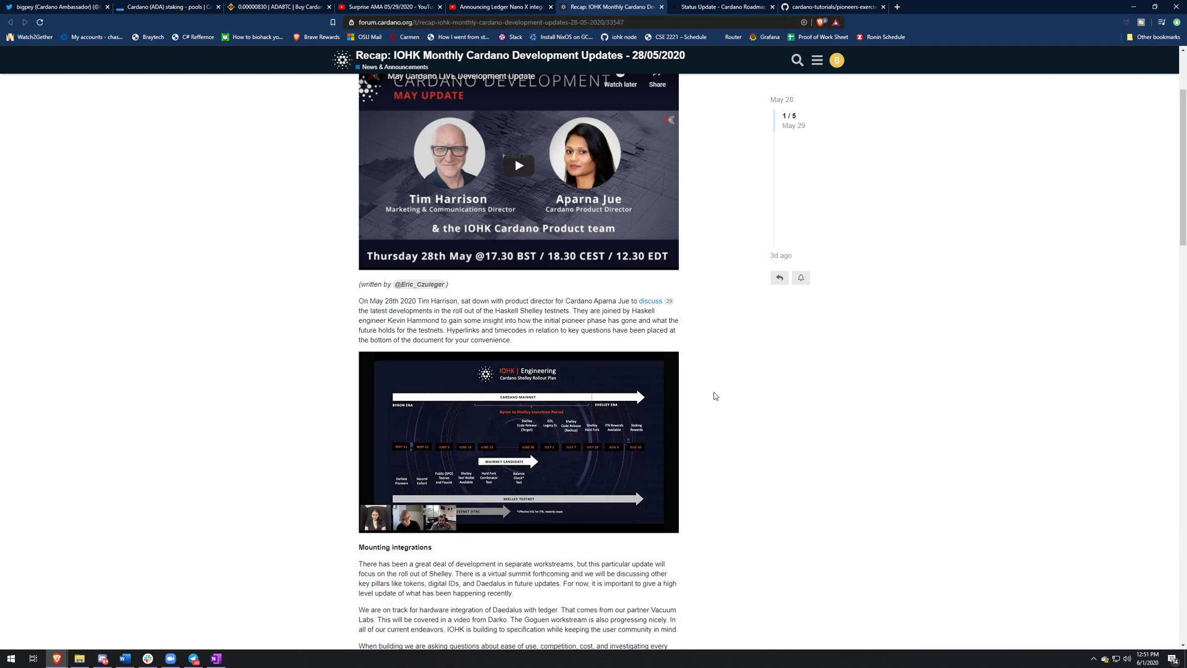
# - Enlarge the Cardano Shelley Rollout Plan image in the IOHK recap post
pyautogui.click(518, 441)
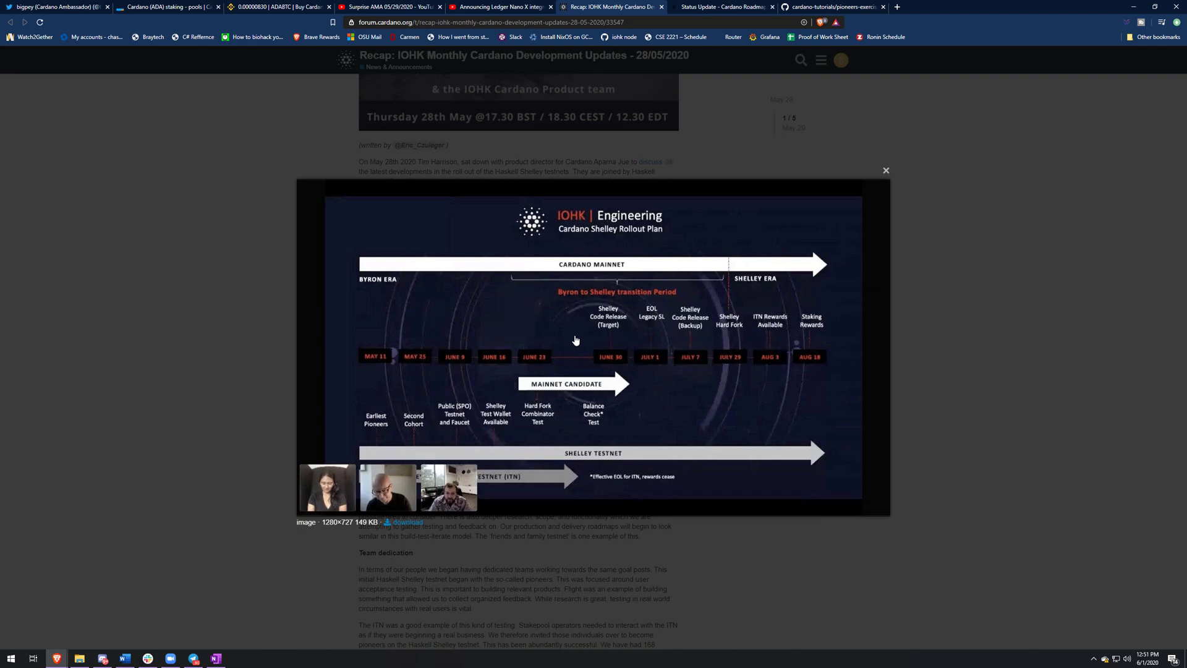
pyautogui.moveTo(331, 378)
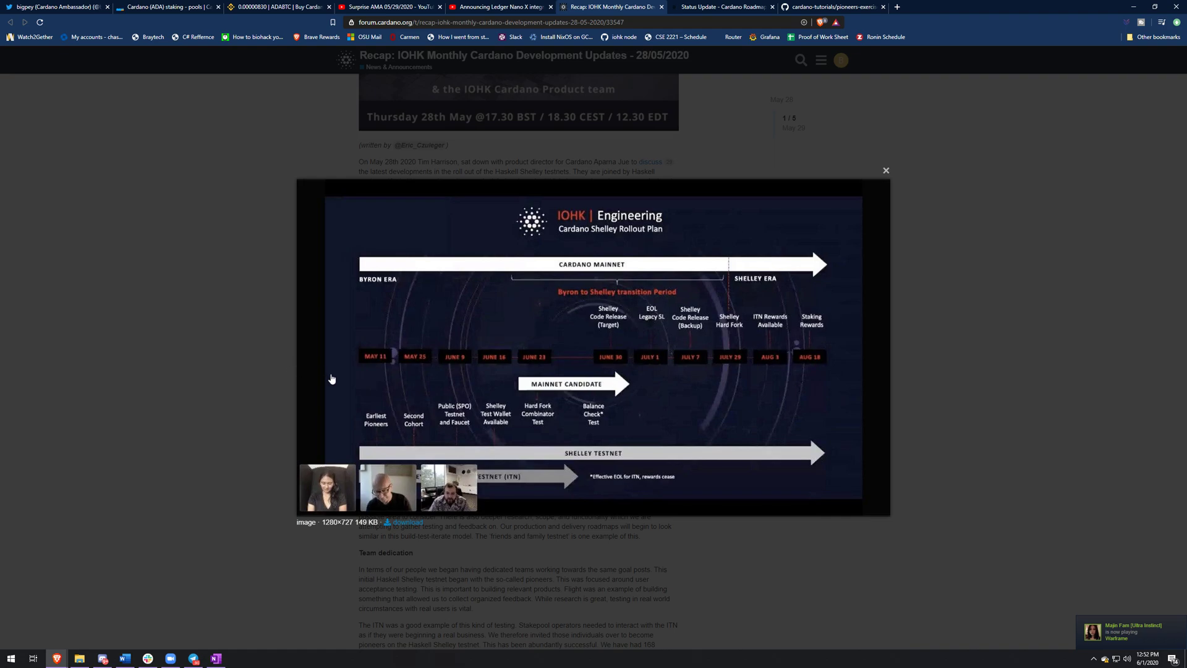
pyautogui.moveTo(392, 381)
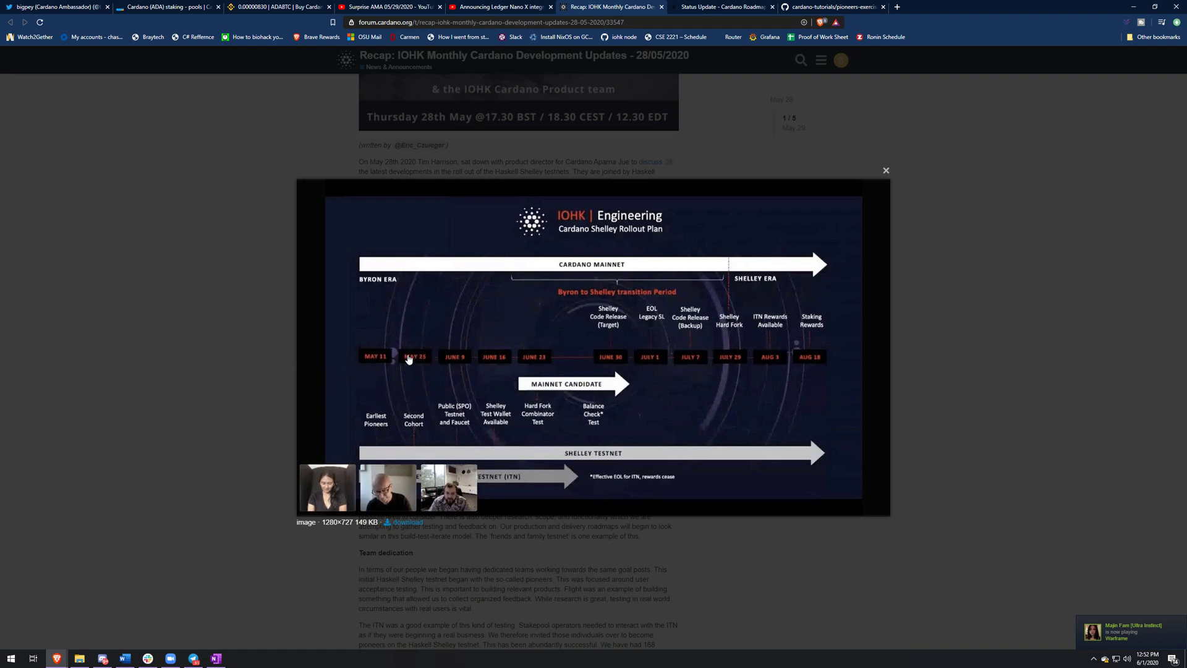
pyautogui.moveTo(401, 371)
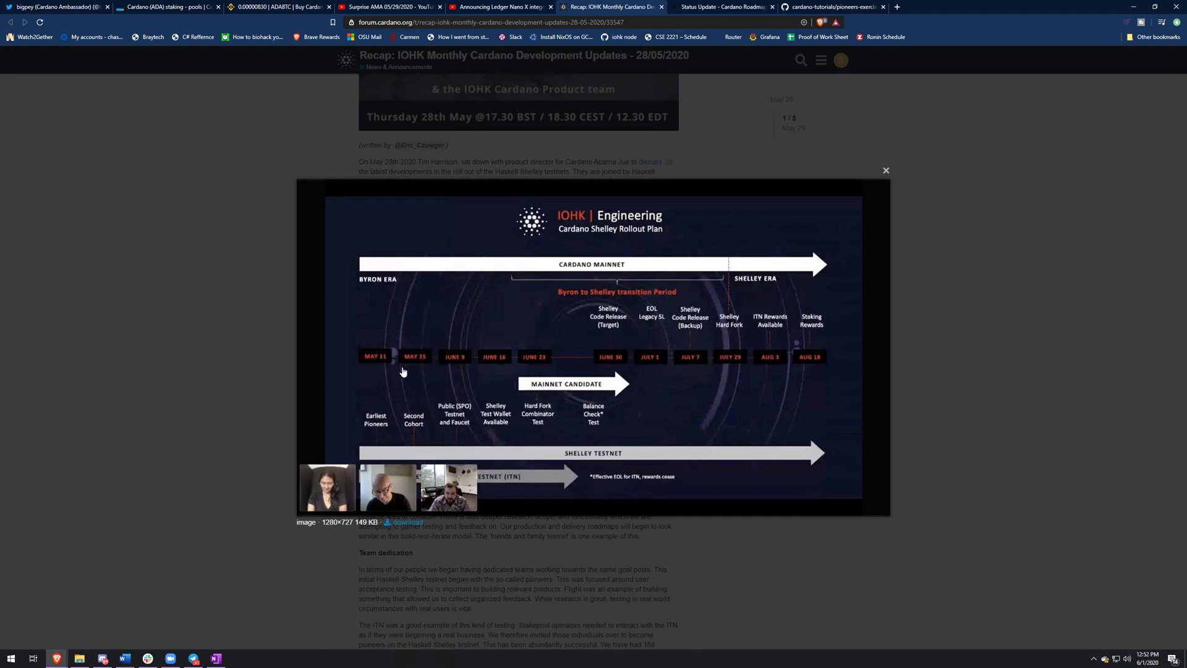
pyautogui.moveTo(424, 367)
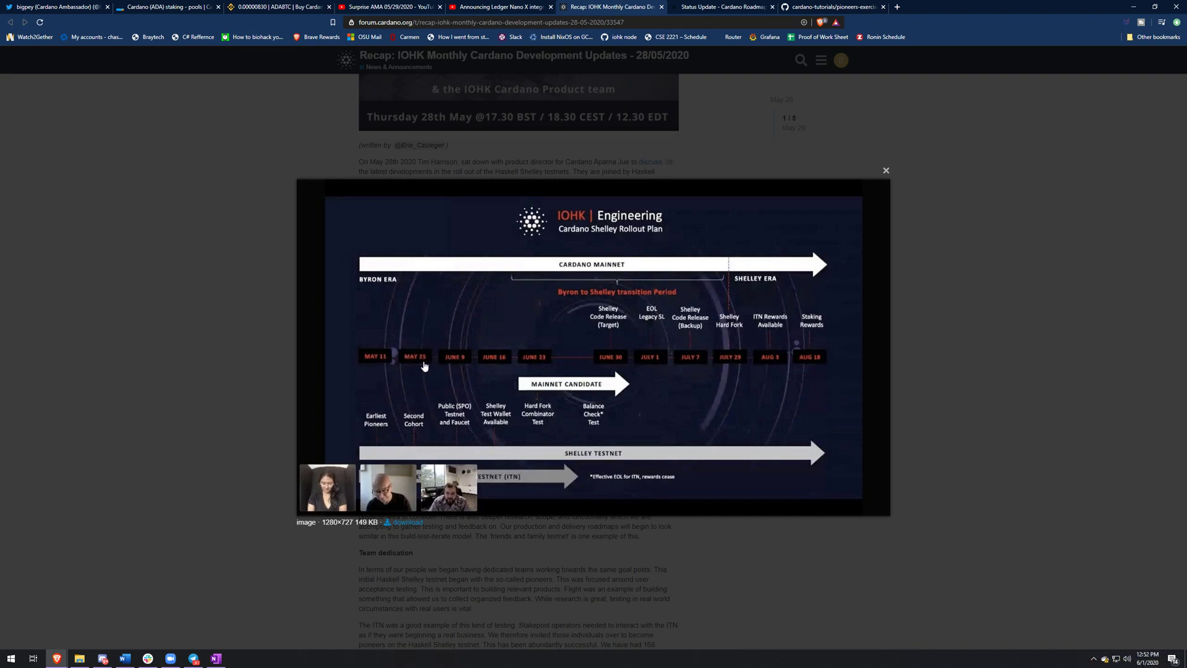
pyautogui.moveTo(445, 414)
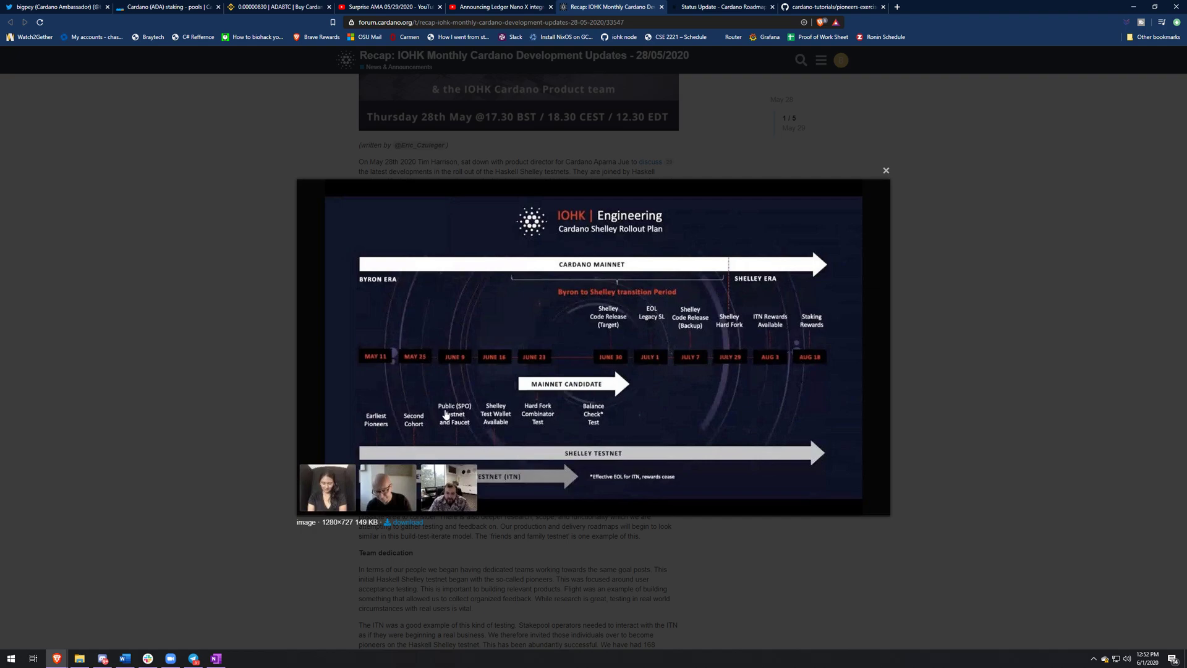
pyautogui.moveTo(454, 426)
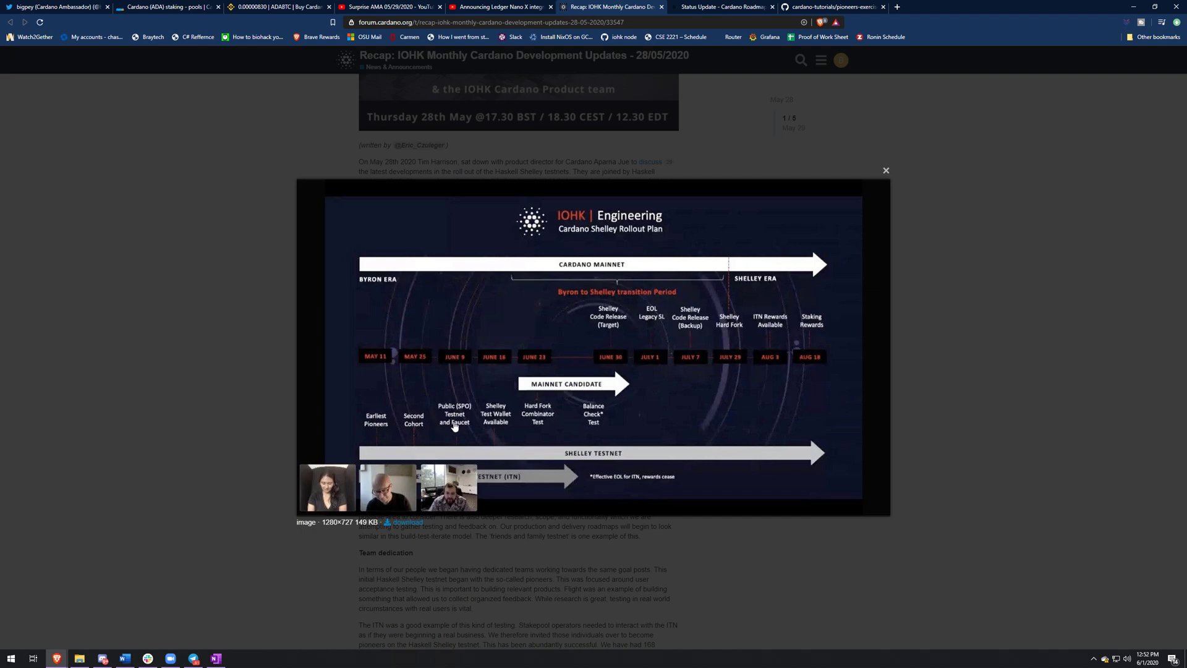
pyautogui.moveTo(451, 423)
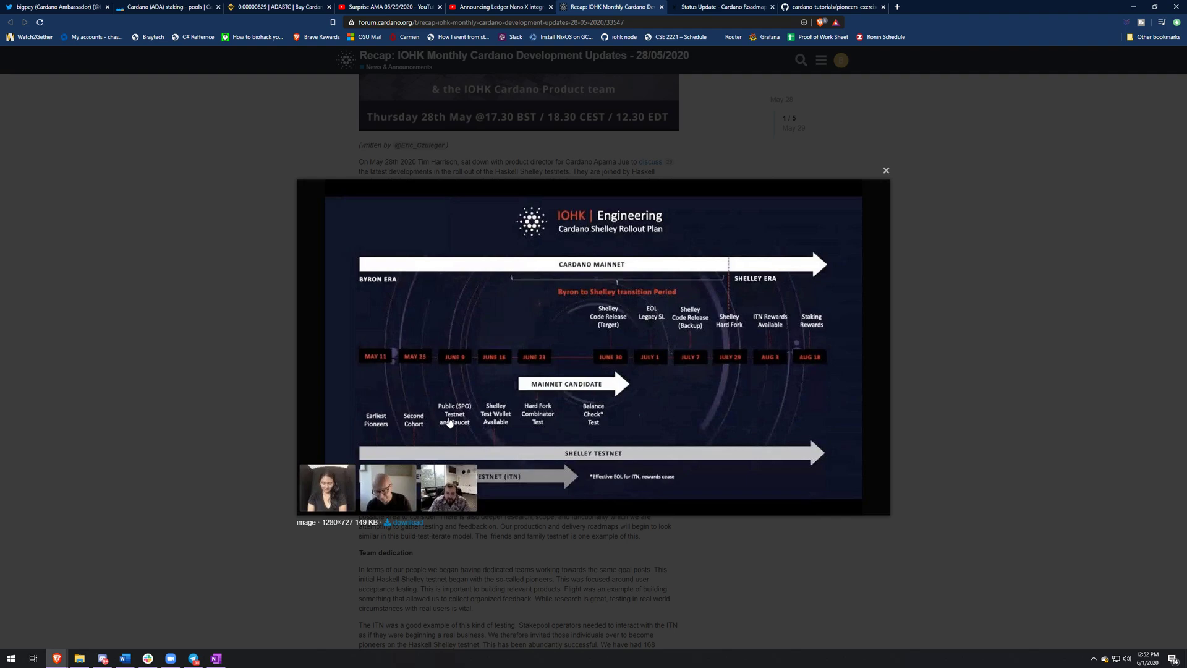
pyautogui.moveTo(545, 437)
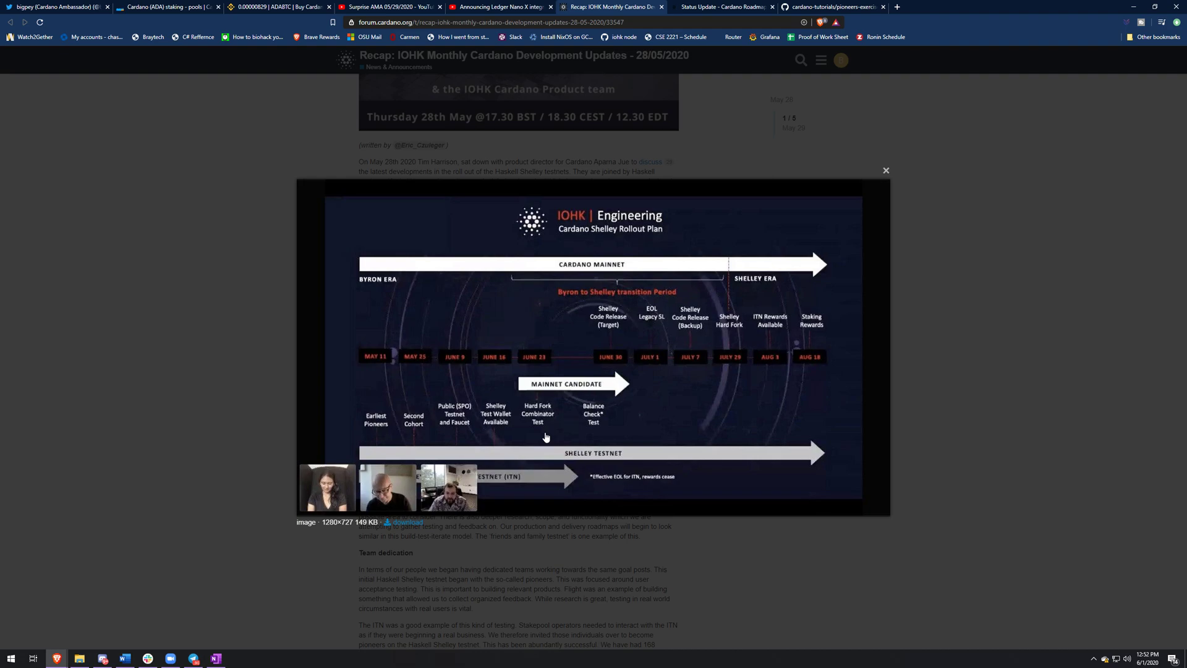
pyautogui.moveTo(531, 449)
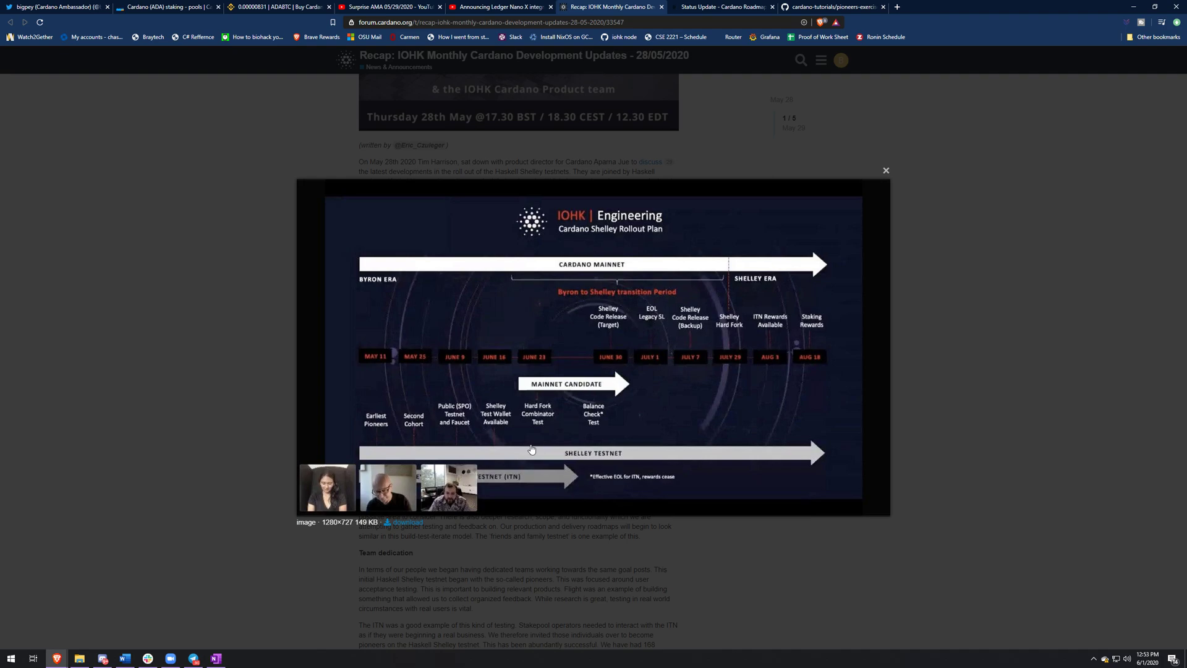
pyautogui.moveTo(438, 387)
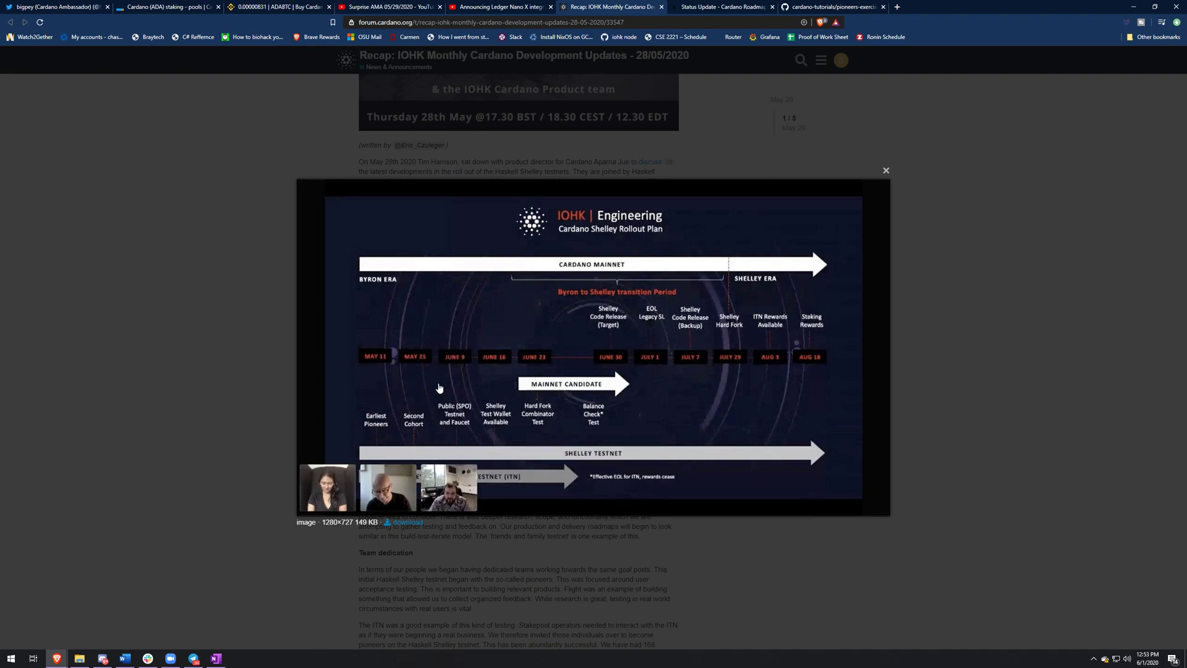
pyautogui.moveTo(444, 389)
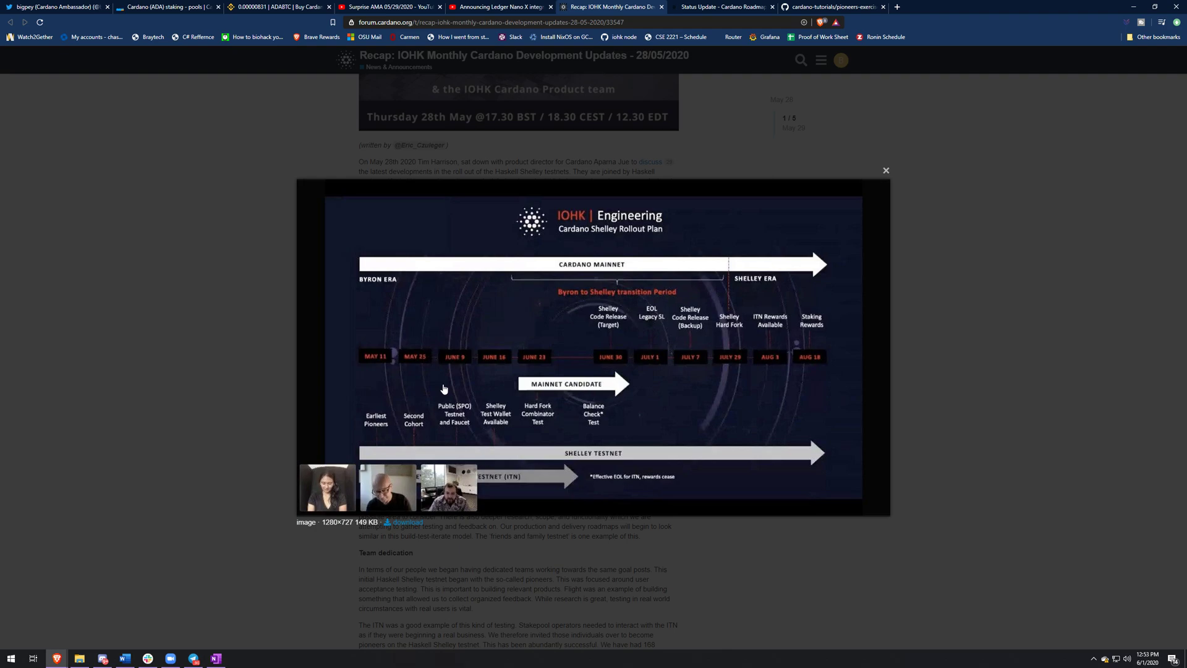
pyautogui.moveTo(483, 385)
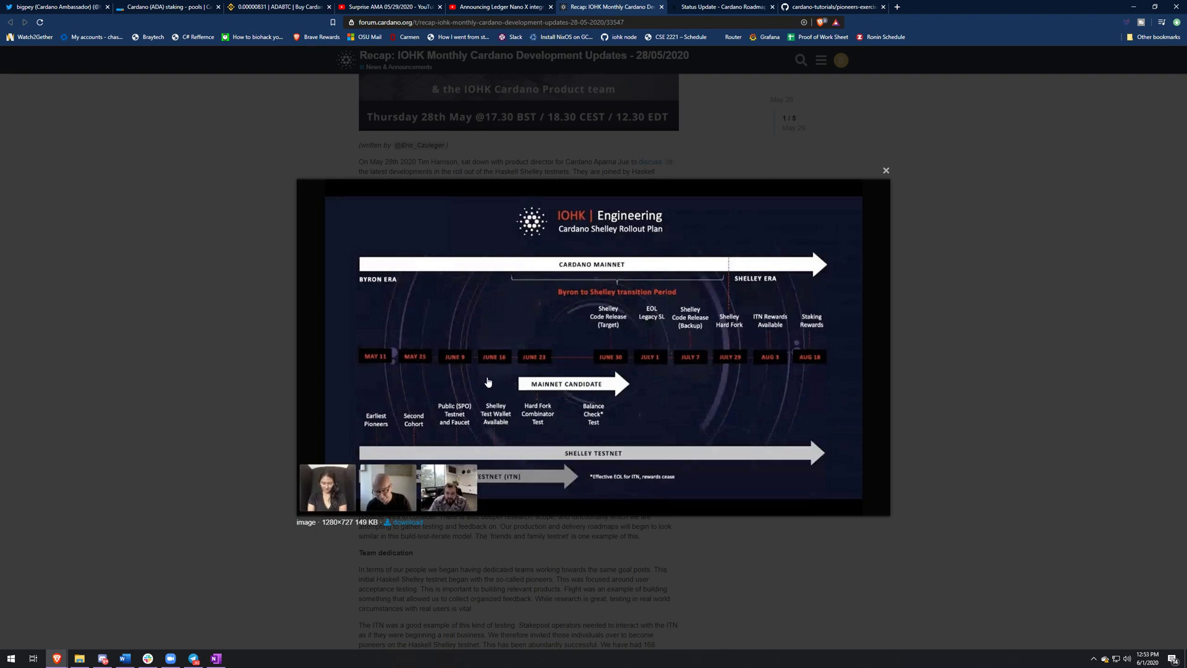
pyautogui.moveTo(491, 365)
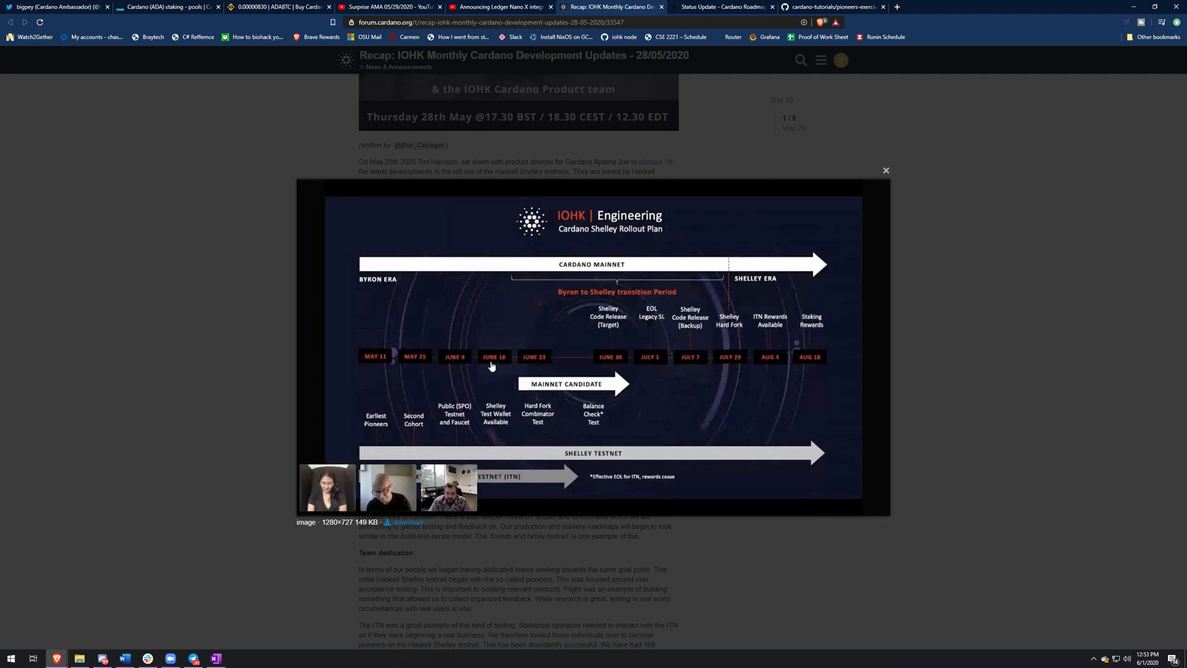
pyautogui.moveTo(537, 382)
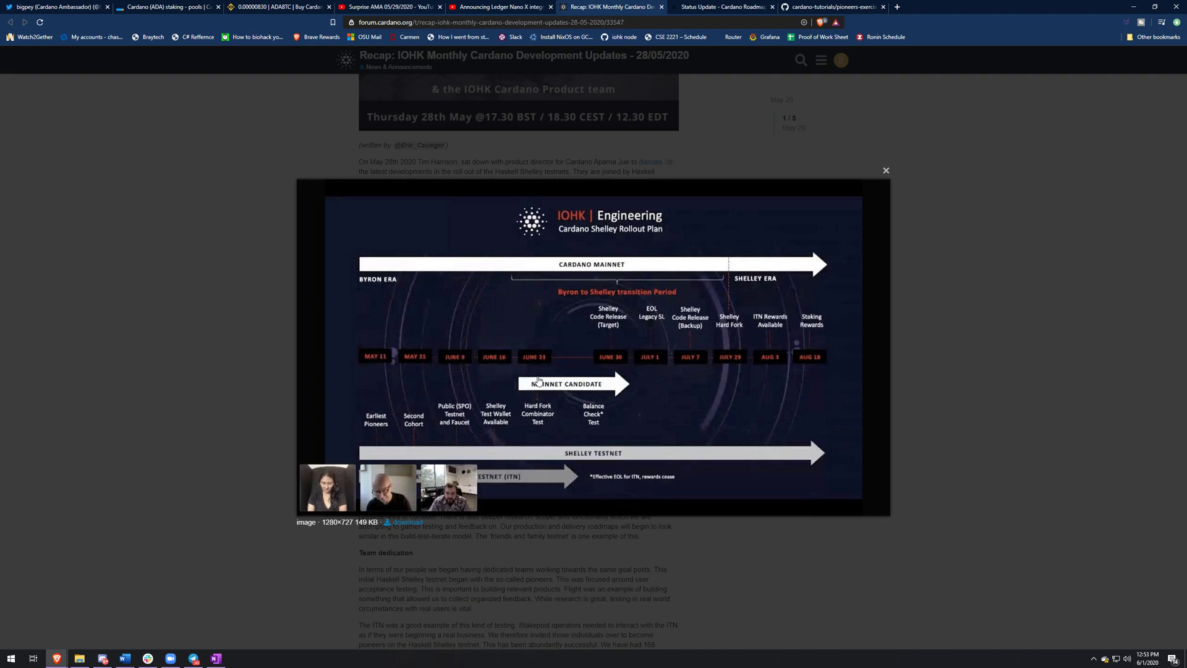
pyautogui.moveTo(553, 408)
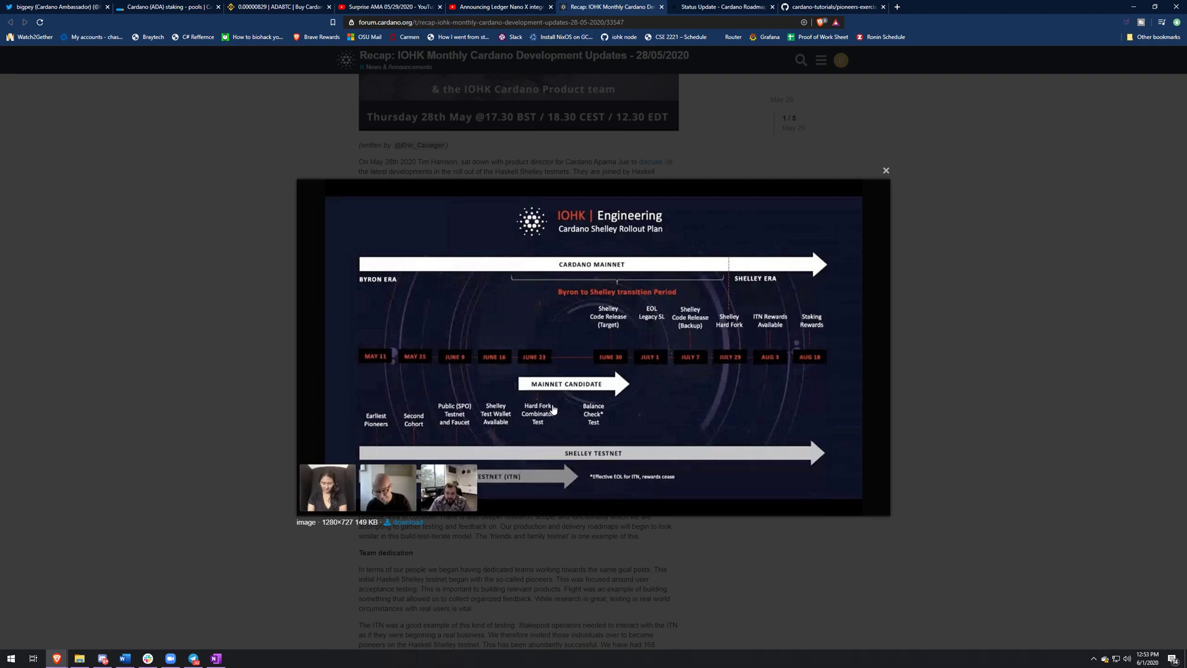
pyautogui.moveTo(547, 368)
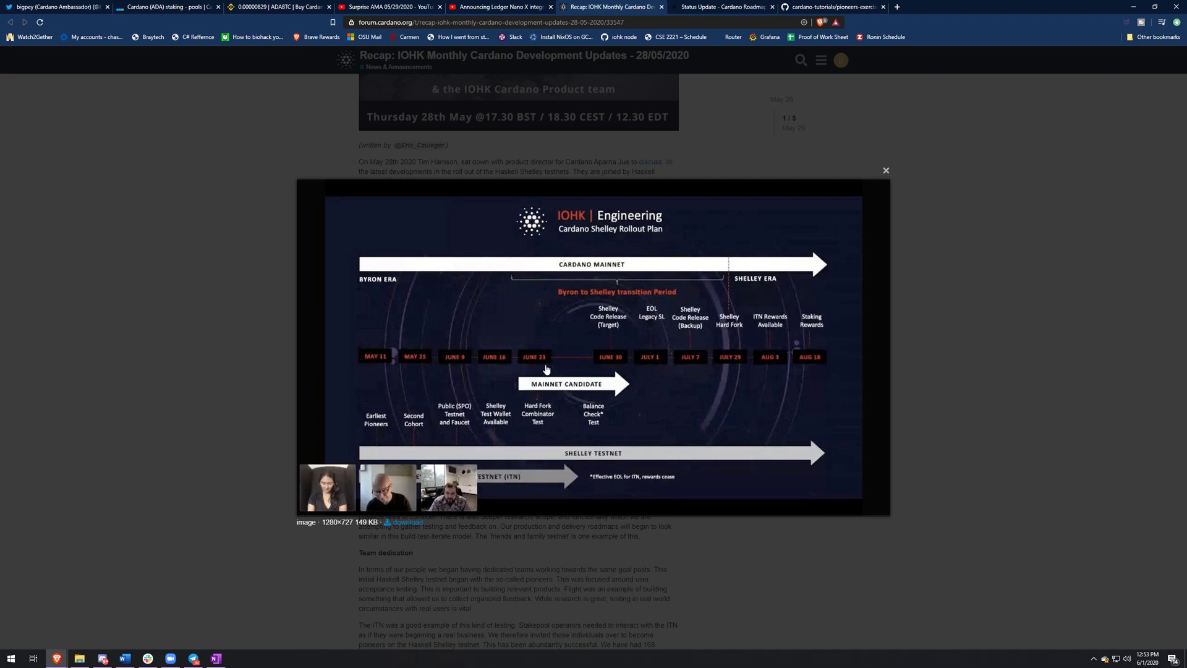
pyautogui.moveTo(583, 400)
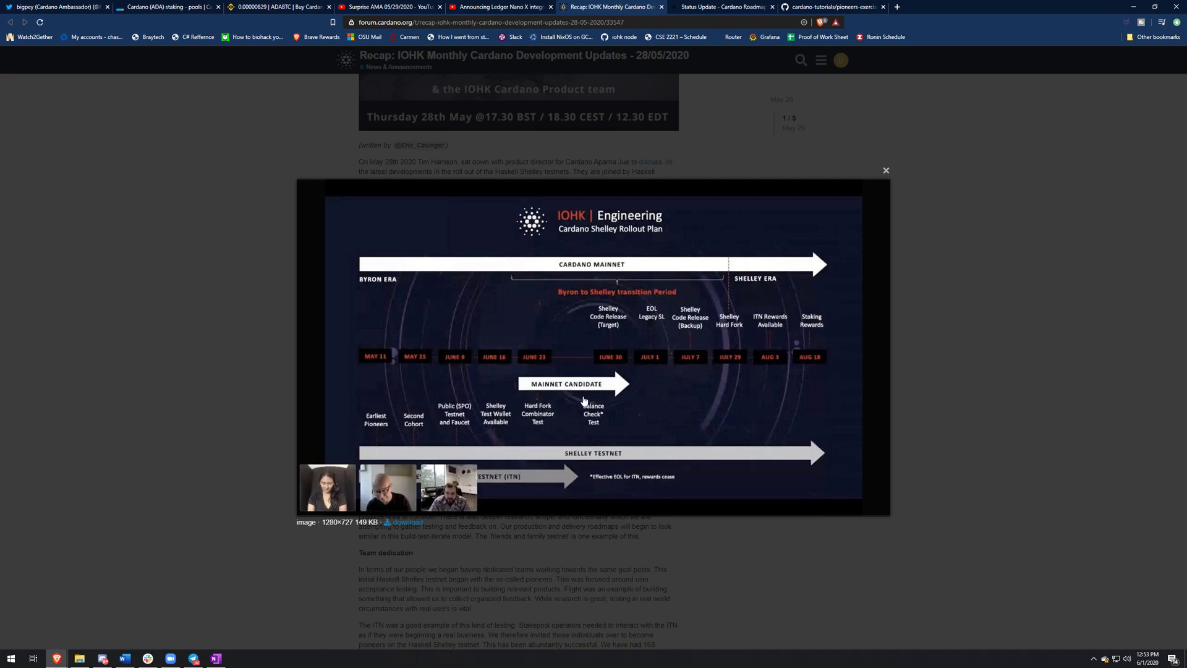
pyautogui.moveTo(614, 377)
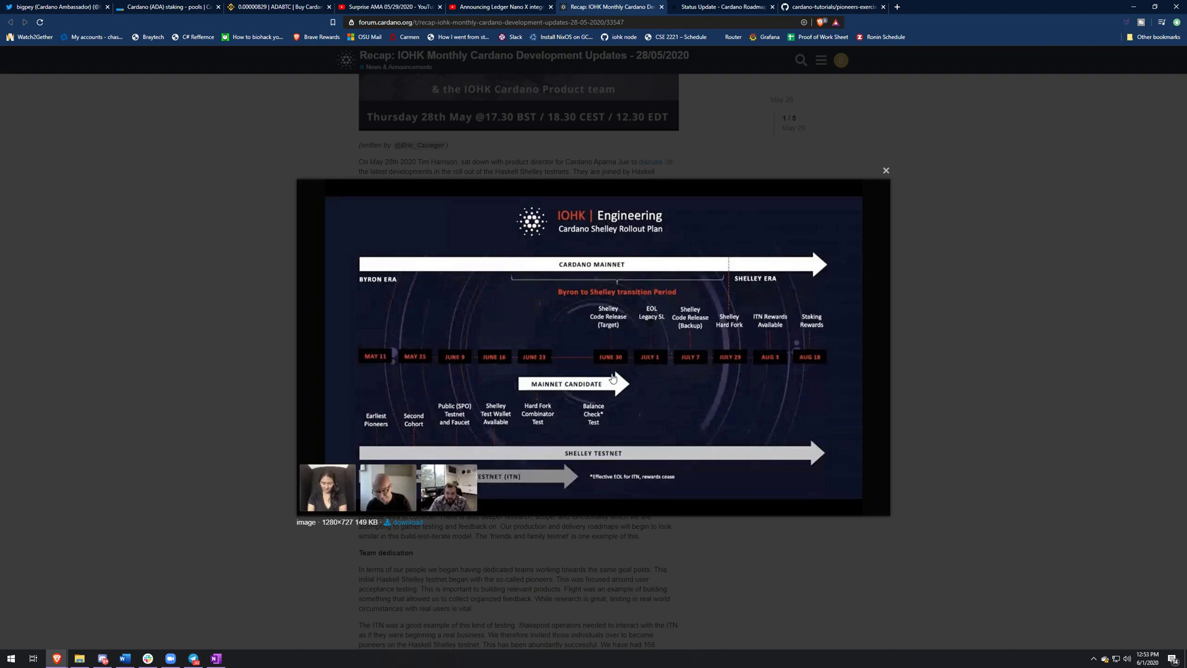
pyautogui.moveTo(602, 364)
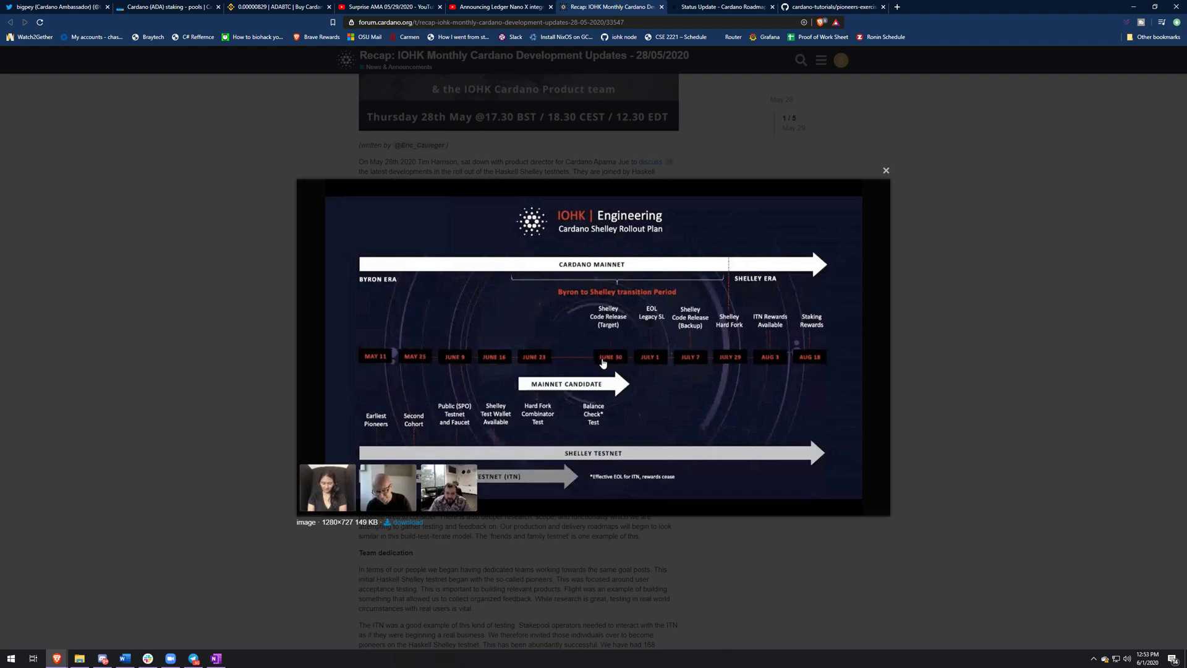
pyautogui.moveTo(617, 392)
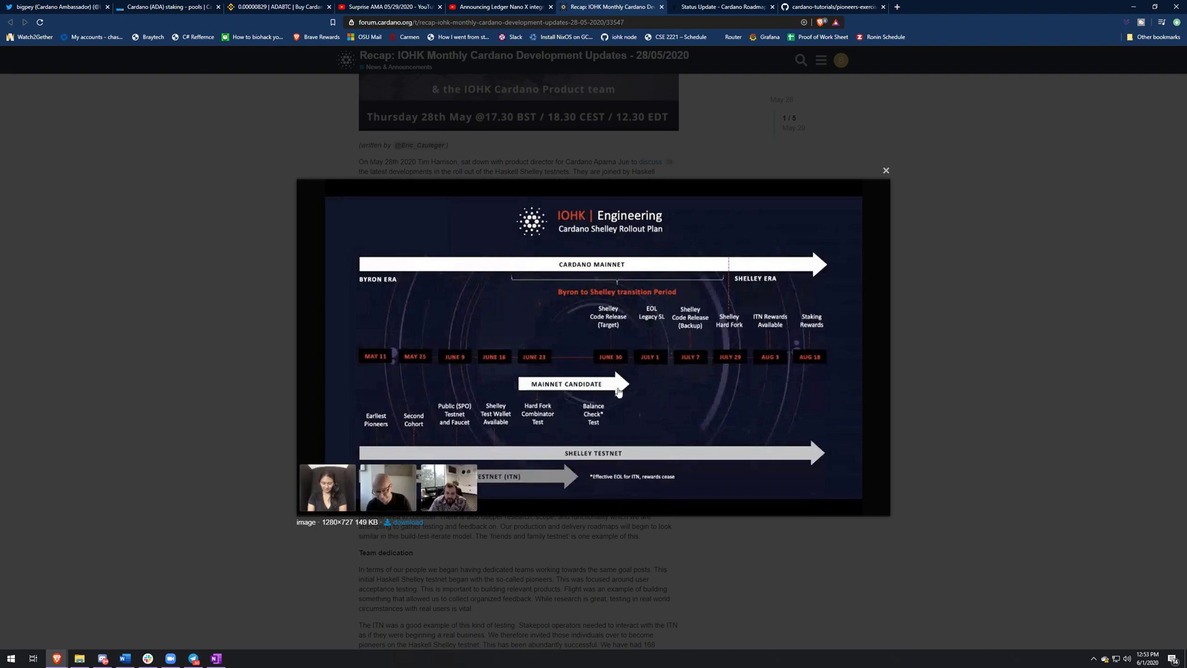
pyautogui.moveTo(697, 338)
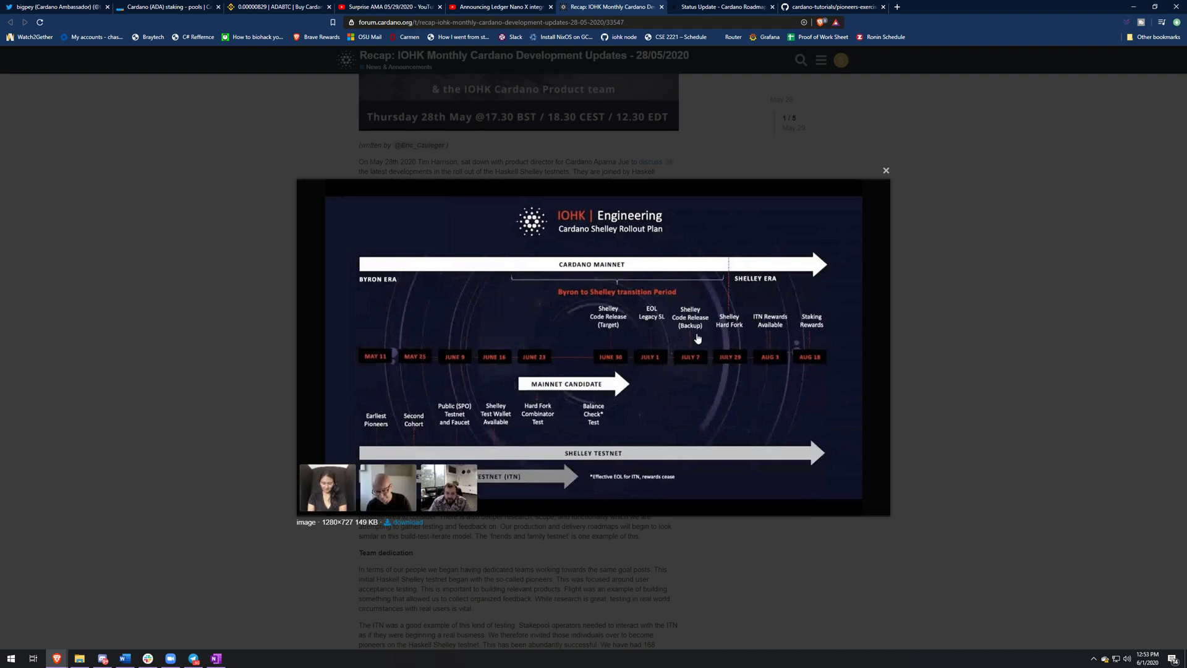
pyautogui.moveTo(685, 356)
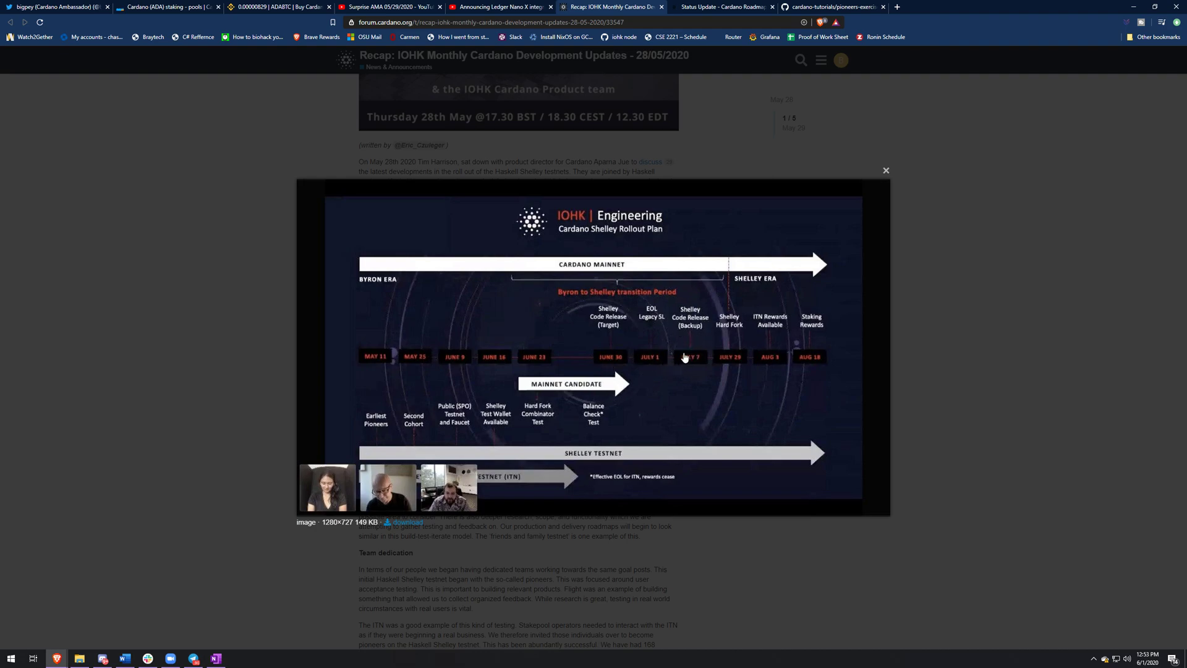
pyautogui.moveTo(751, 358)
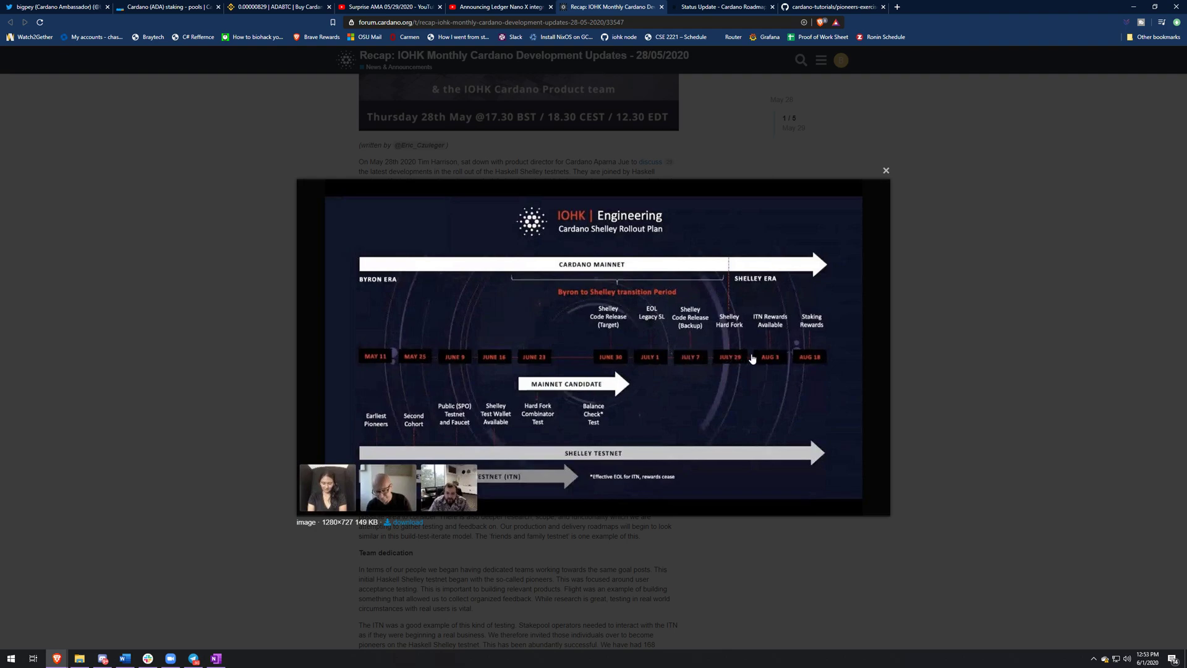
pyautogui.moveTo(772, 358)
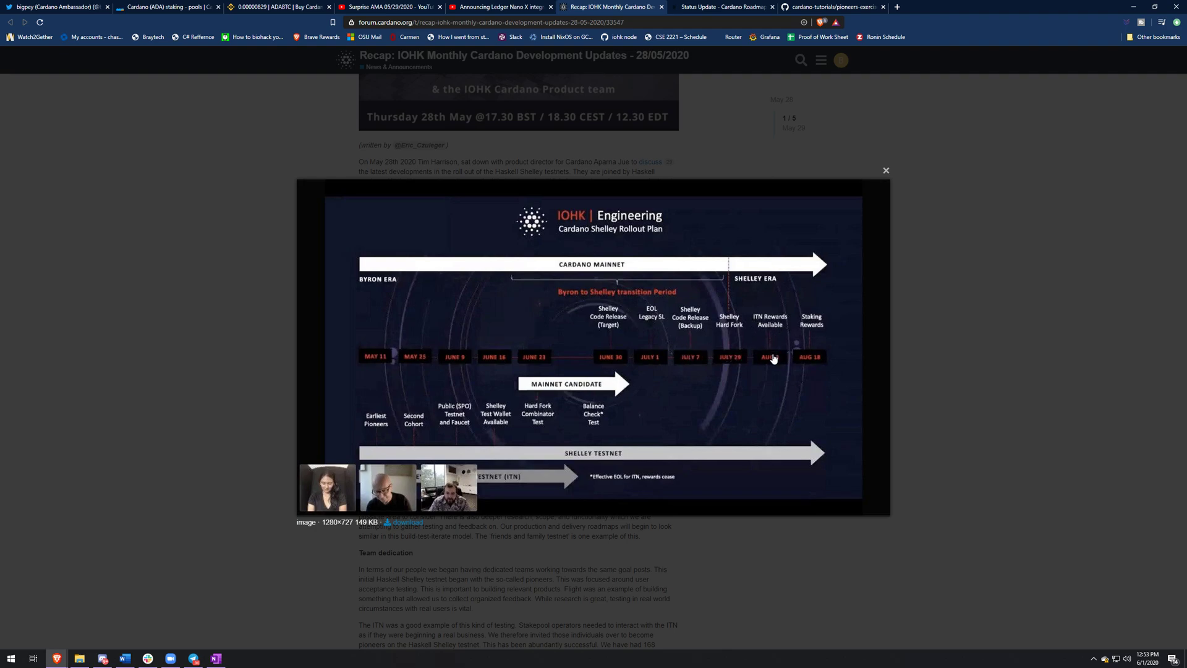
pyautogui.moveTo(847, 369)
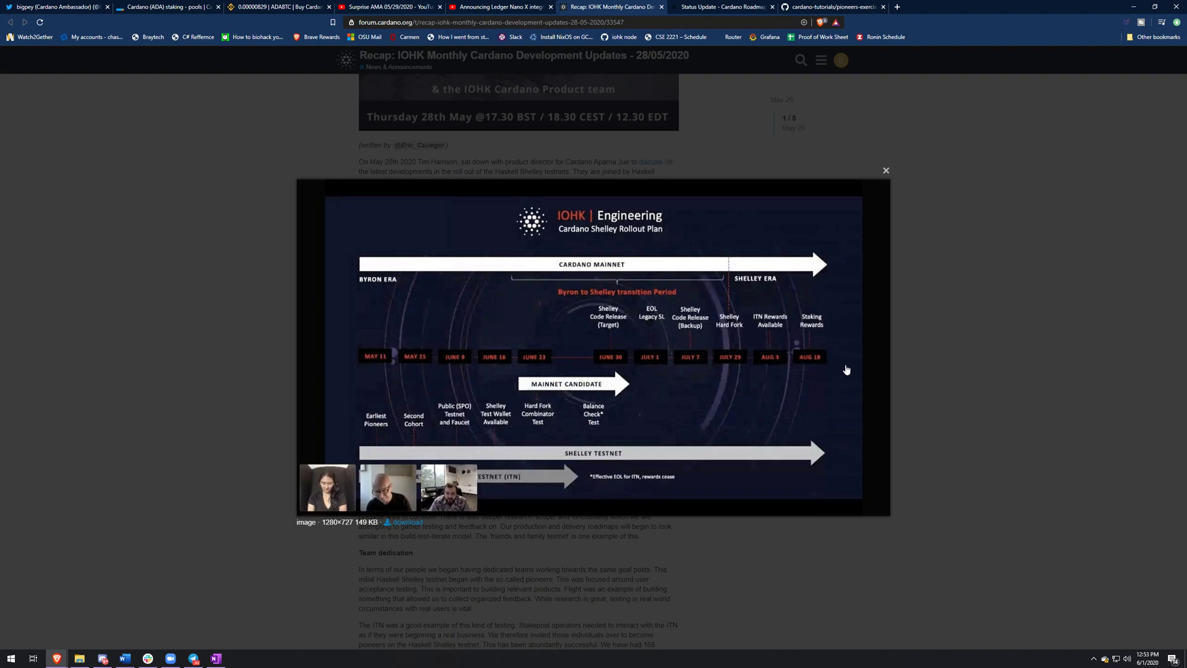
pyautogui.moveTo(821, 356)
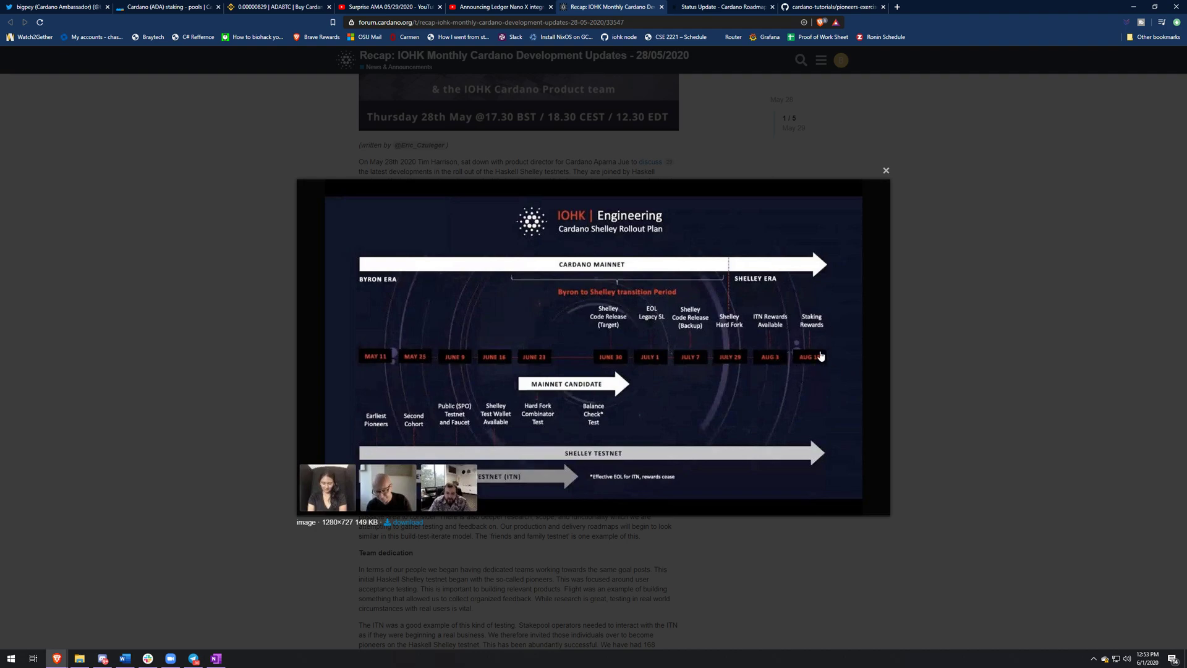
pyautogui.moveTo(780, 358)
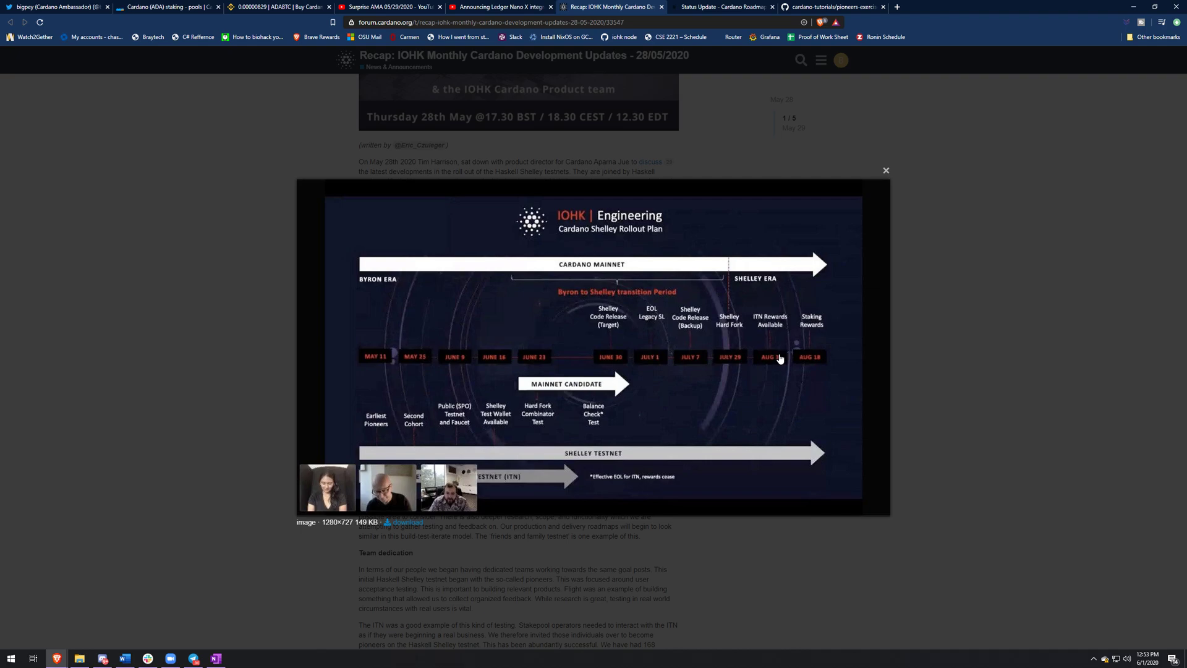
pyautogui.moveTo(520, 390)
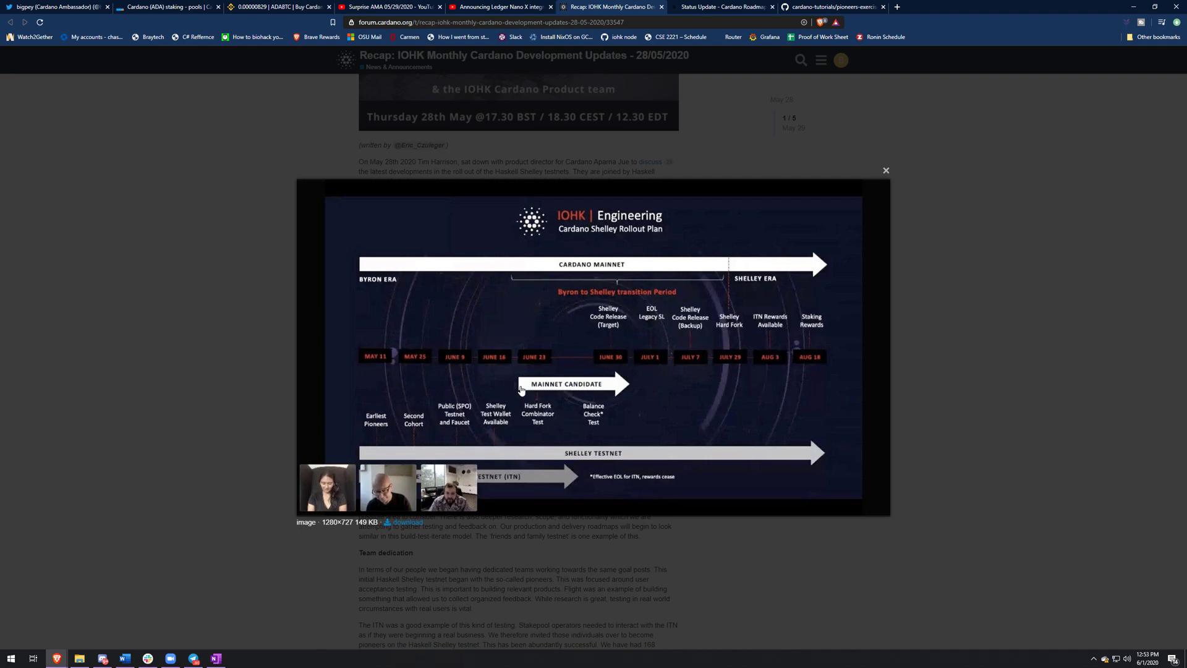
pyautogui.moveTo(513, 401)
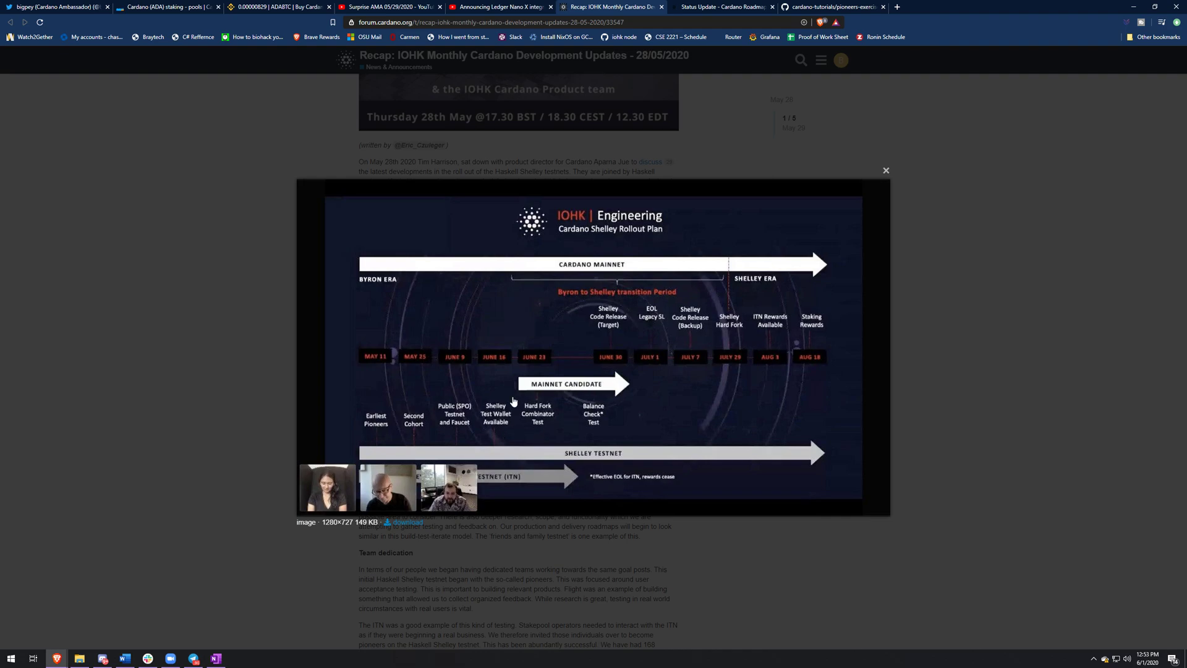
pyautogui.moveTo(478, 309)
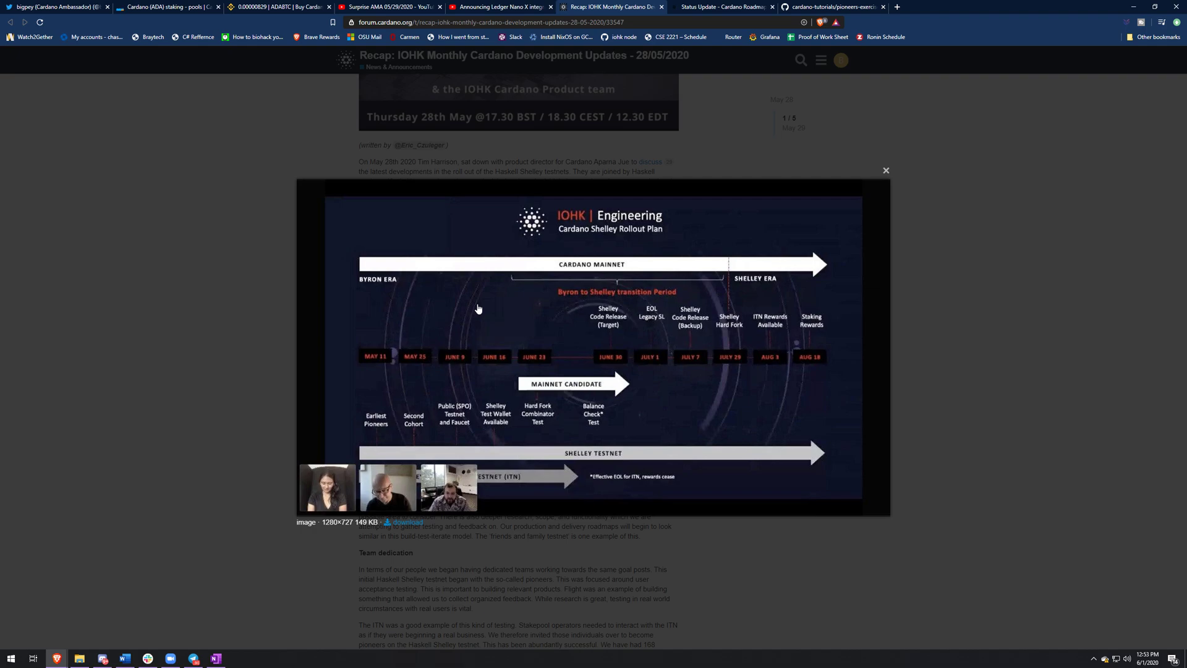
pyautogui.moveTo(629, 499)
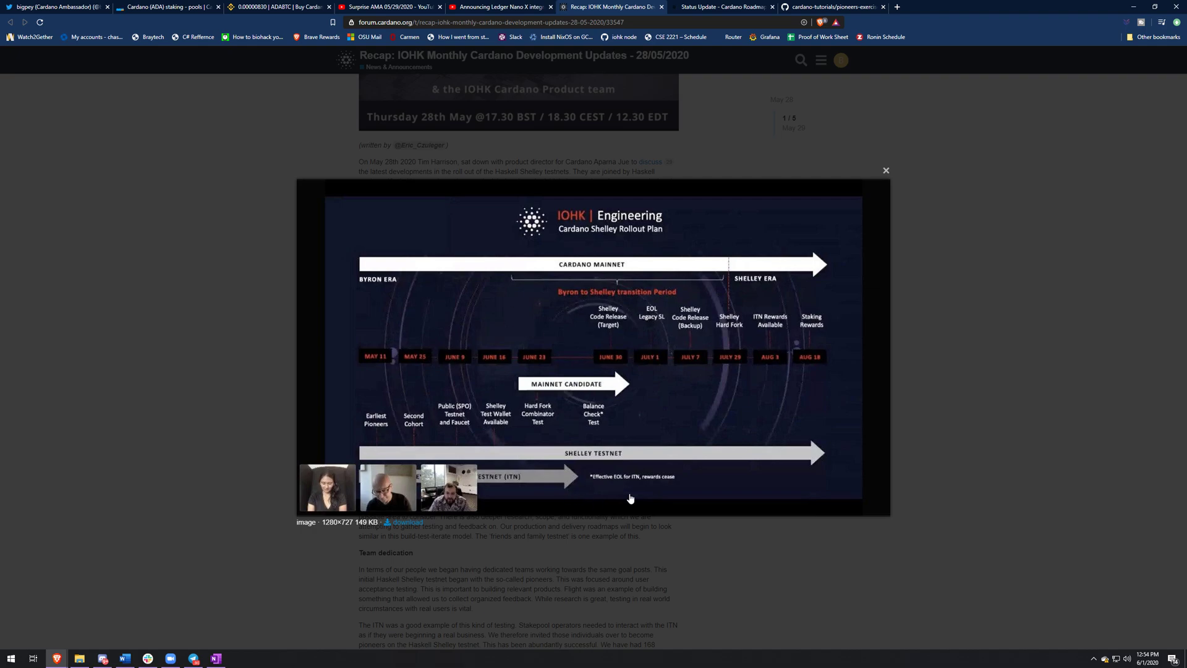
# - Open the May 29, 2020 Cardano Roadmap status update and scroll through to DevOps
pyautogui.click(723, 7)
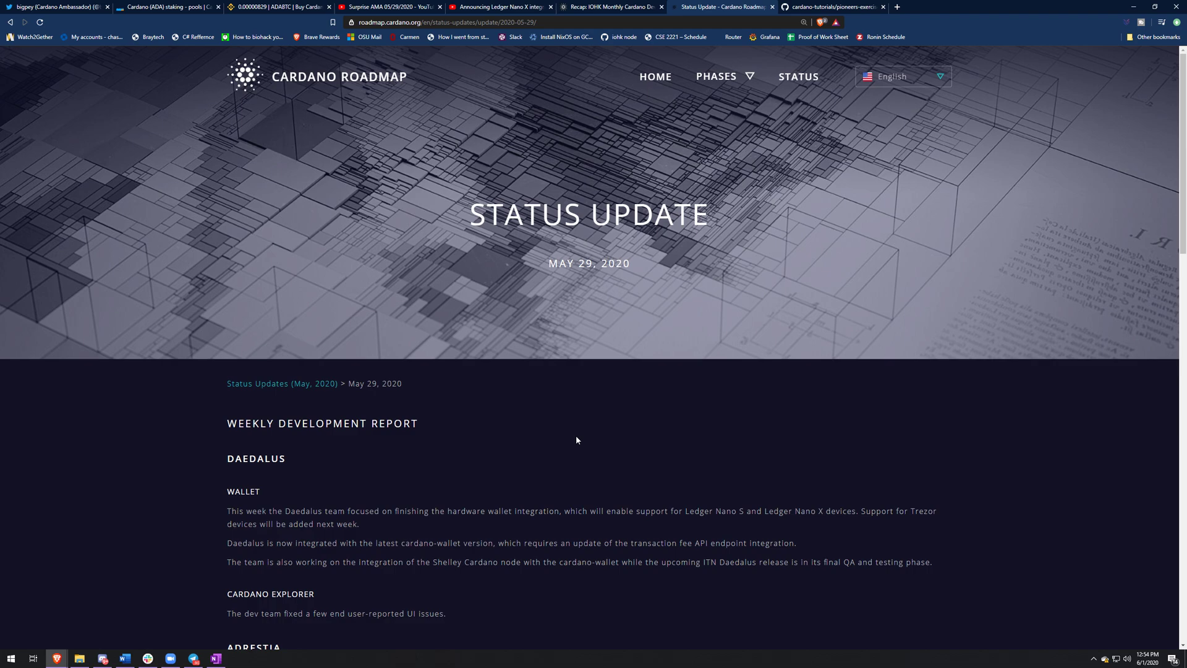
pyautogui.moveTo(429, 361)
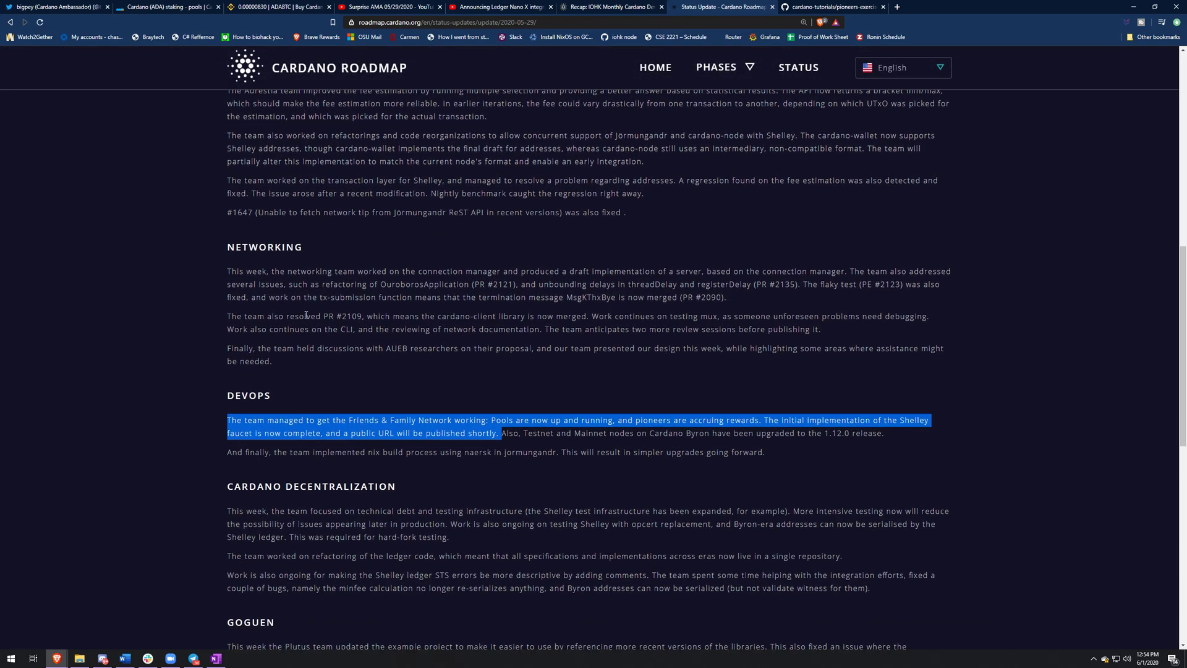
pyautogui.scroll(3)
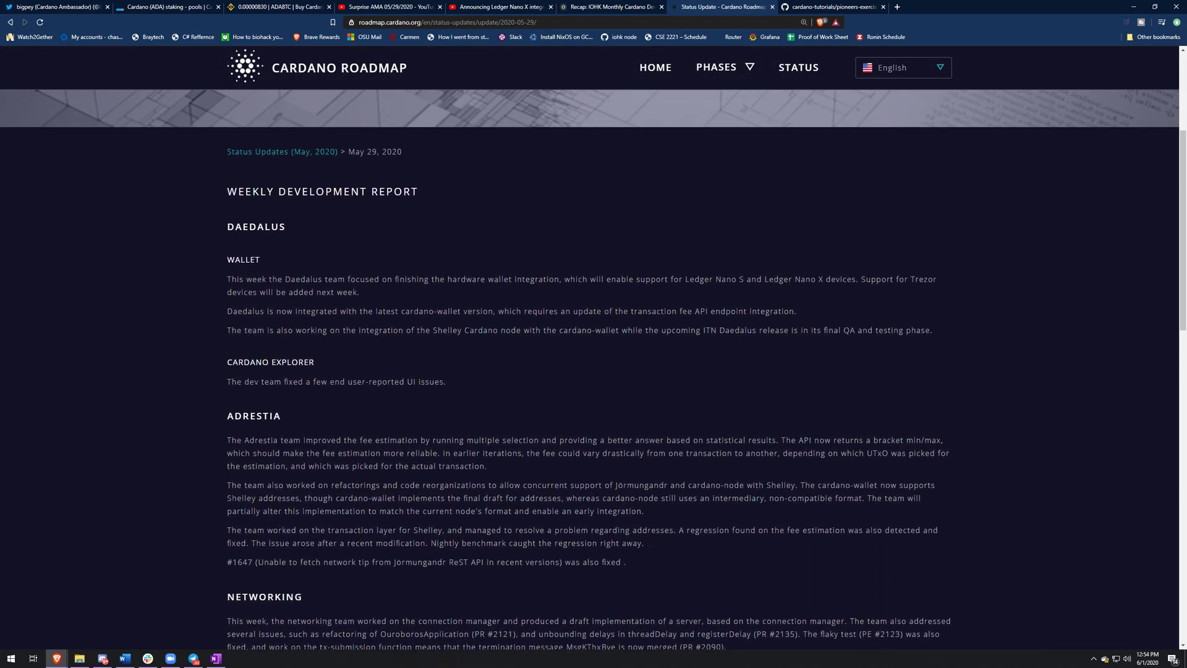
pyautogui.scroll(3)
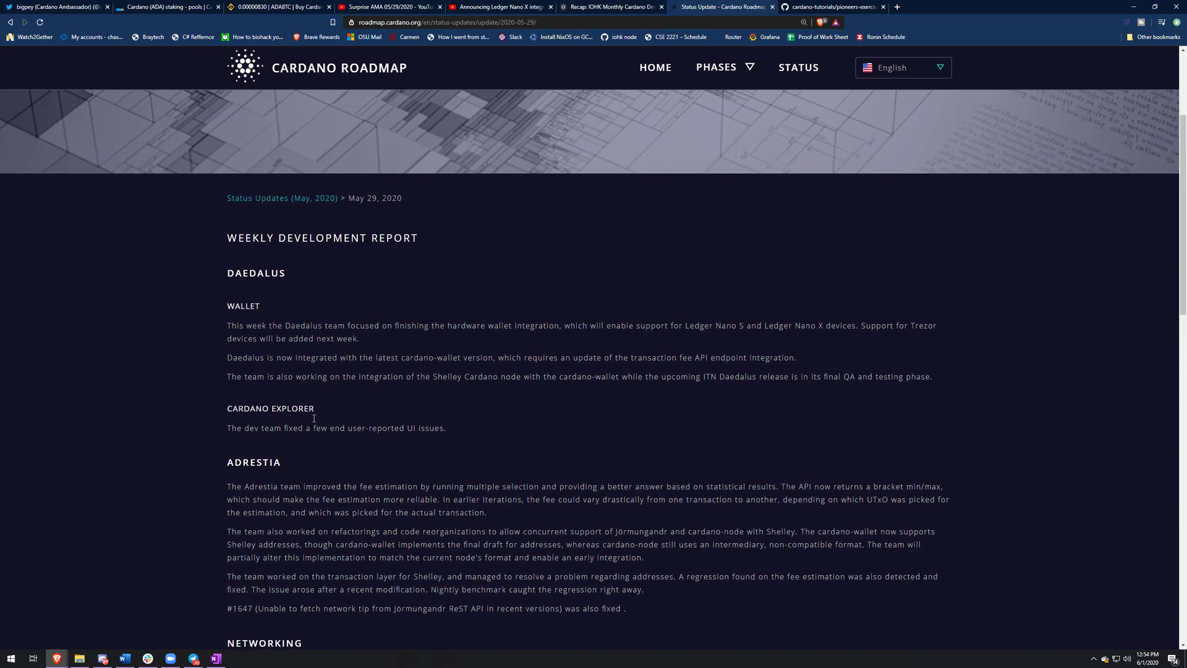
pyautogui.moveTo(219, 279)
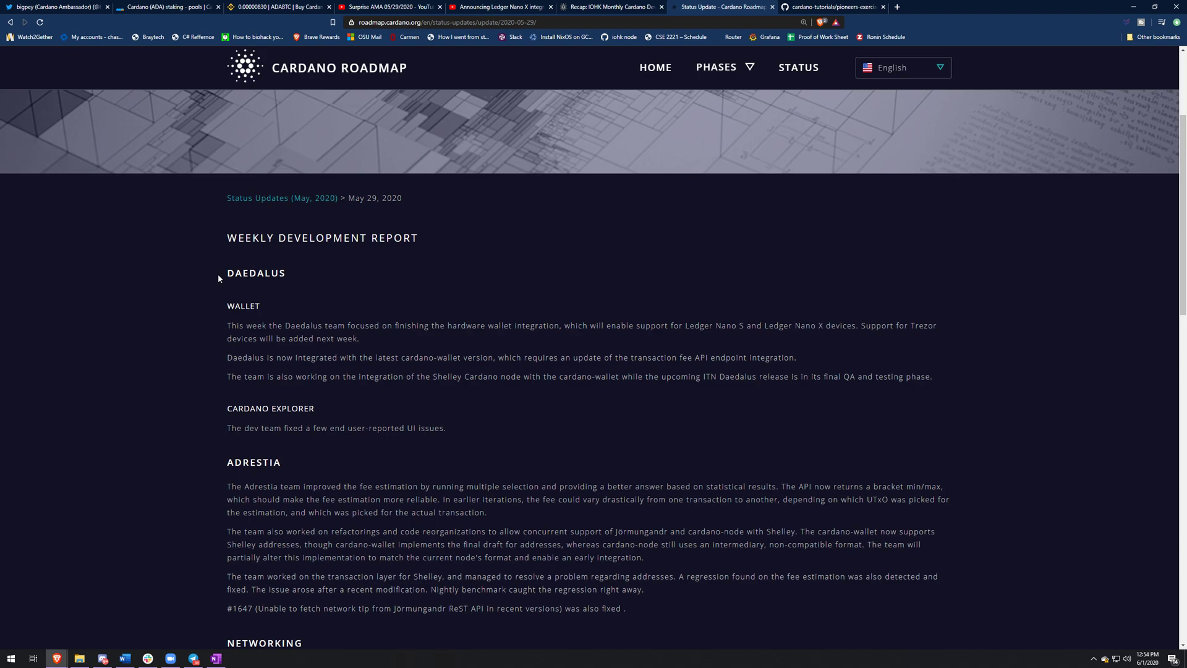
pyautogui.scroll(-3)
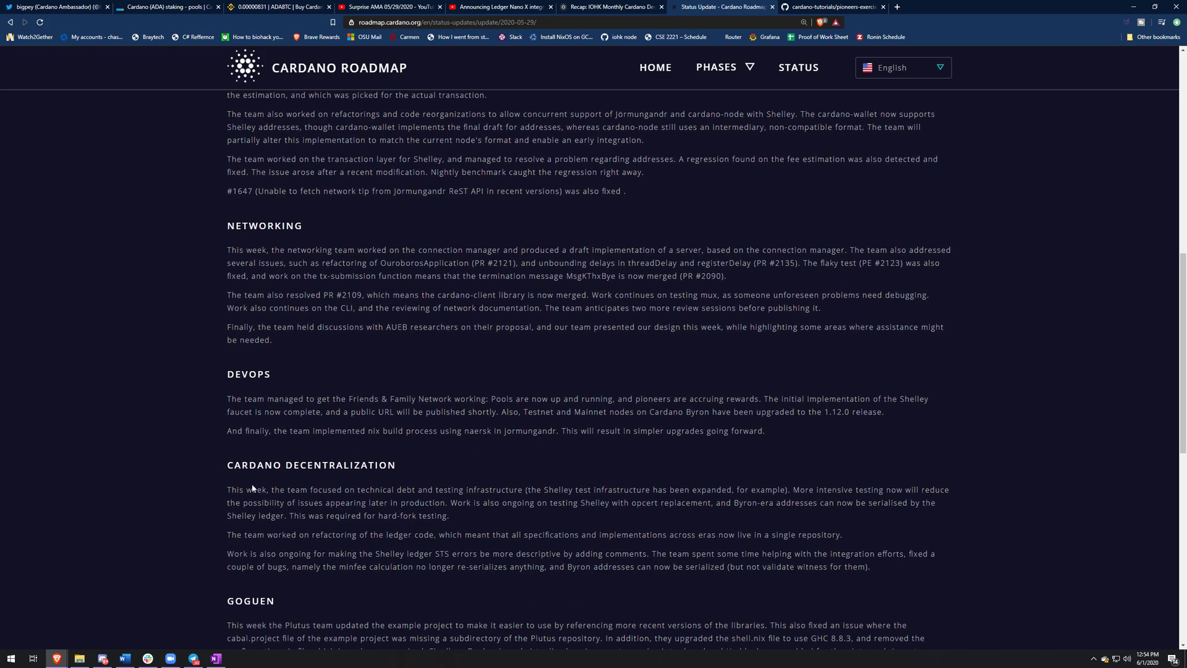
pyautogui.scroll(-3)
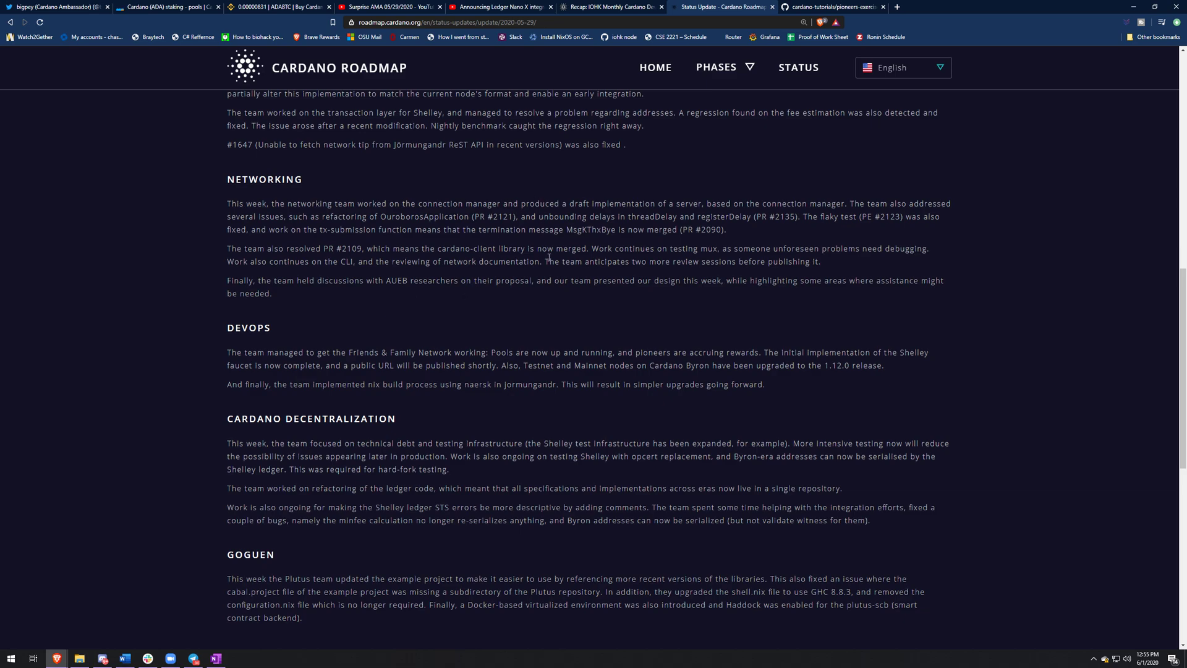
# - Scroll through the ten exercises of pioneers-exercise-6.md on GitHub, then back to the top
pyautogui.click(833, 7)
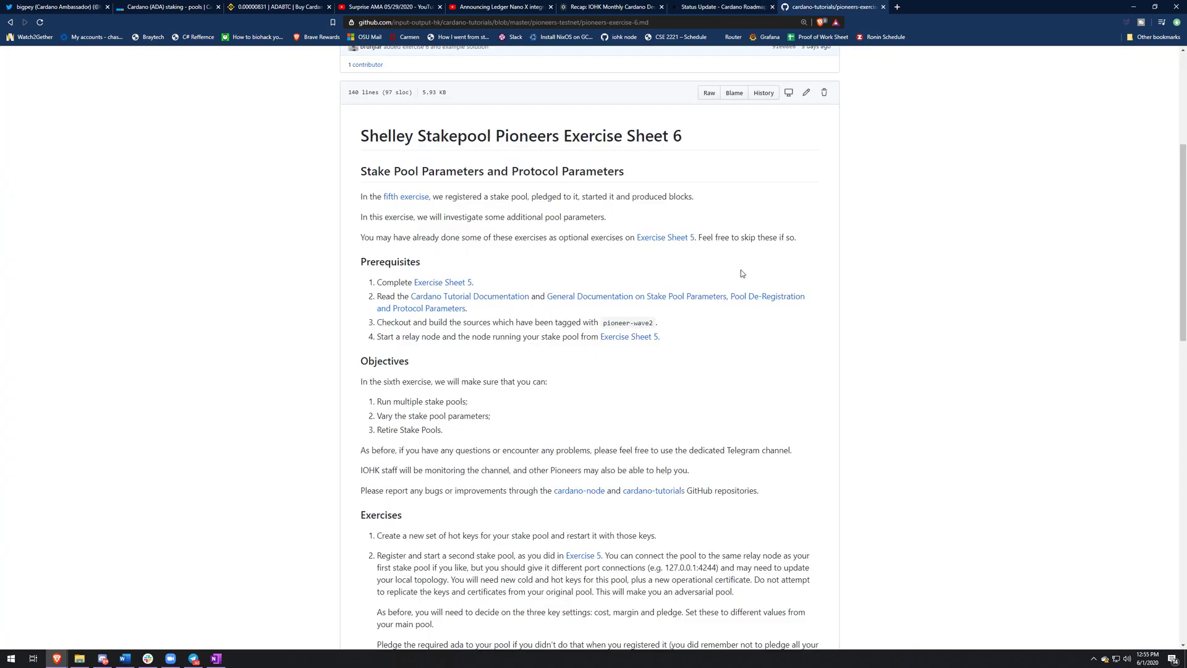
pyautogui.scroll(3)
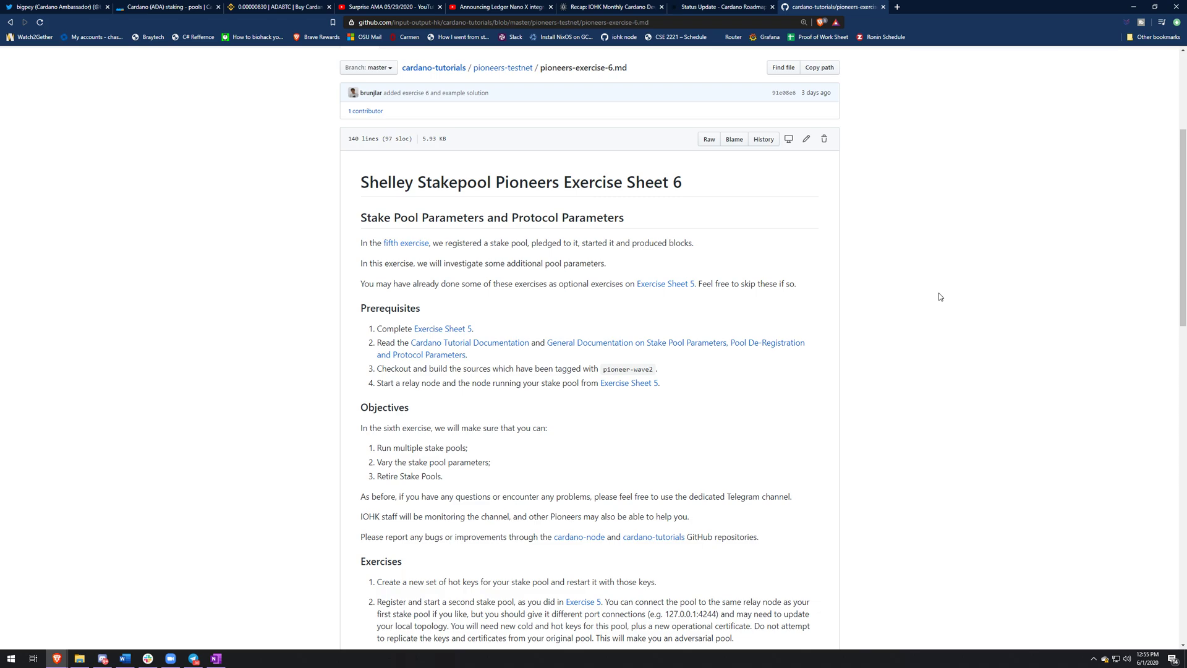
pyautogui.scroll(-3)
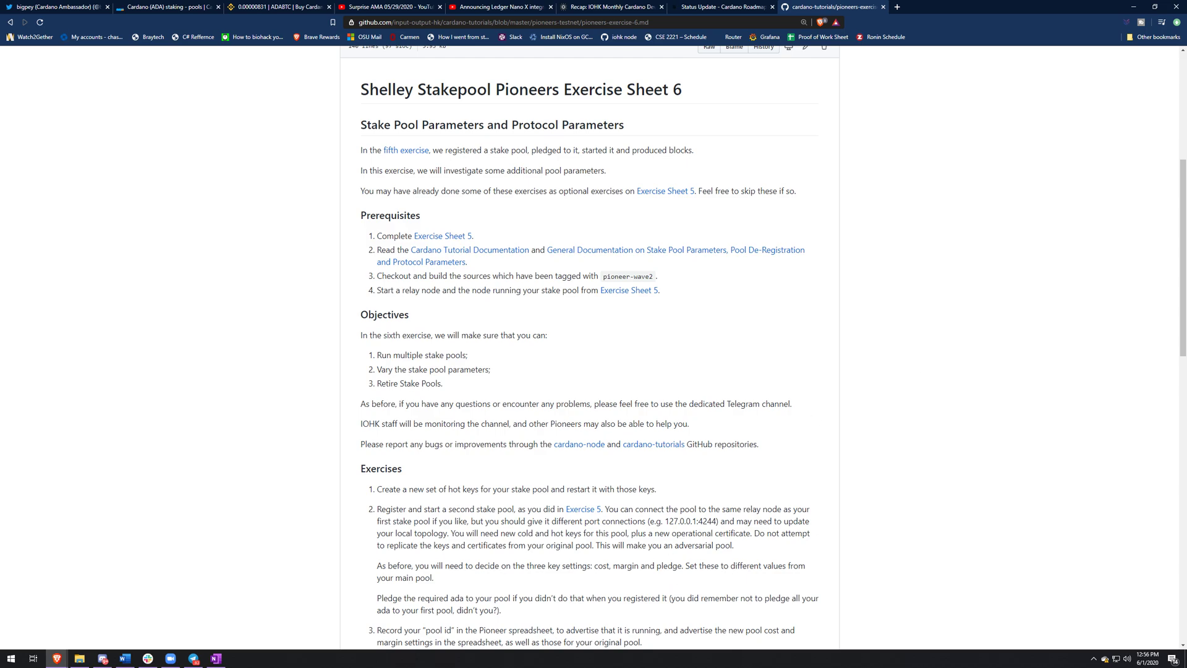
pyautogui.scroll(-3)
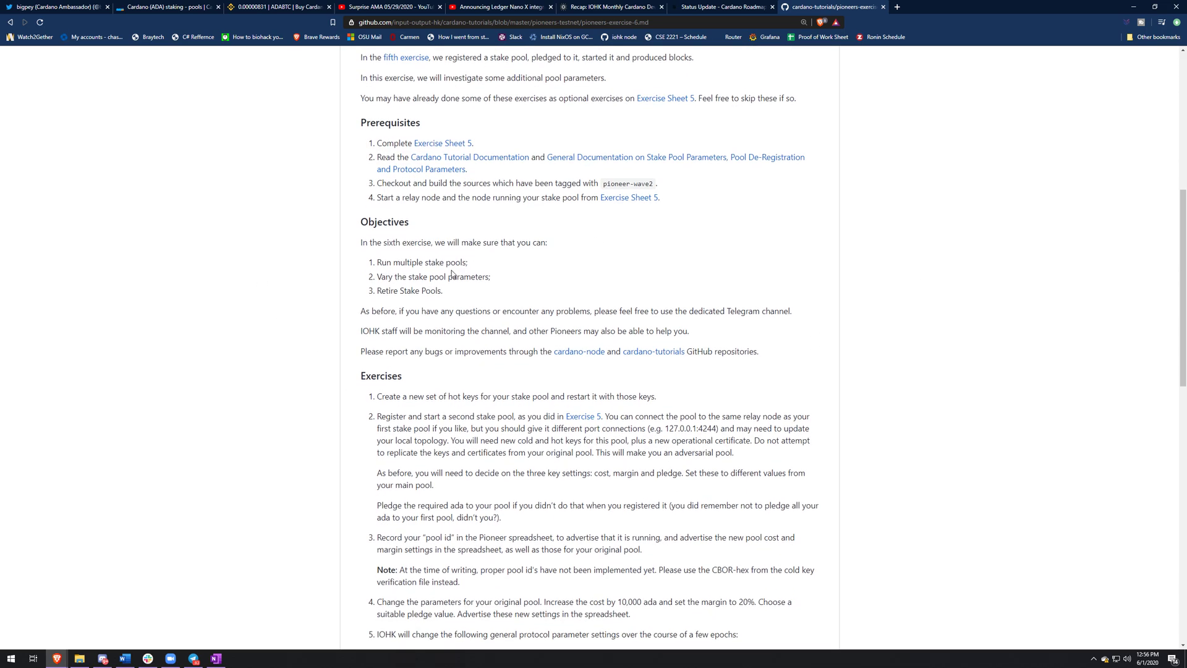
pyautogui.scroll(-3)
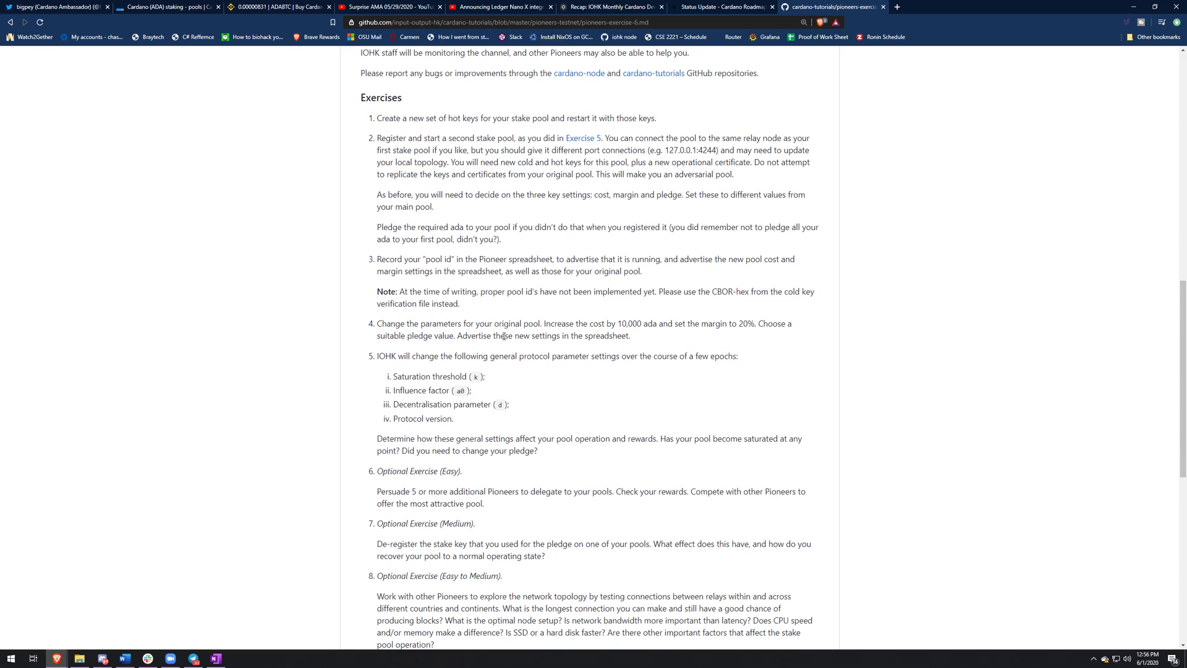
pyautogui.scroll(-3)
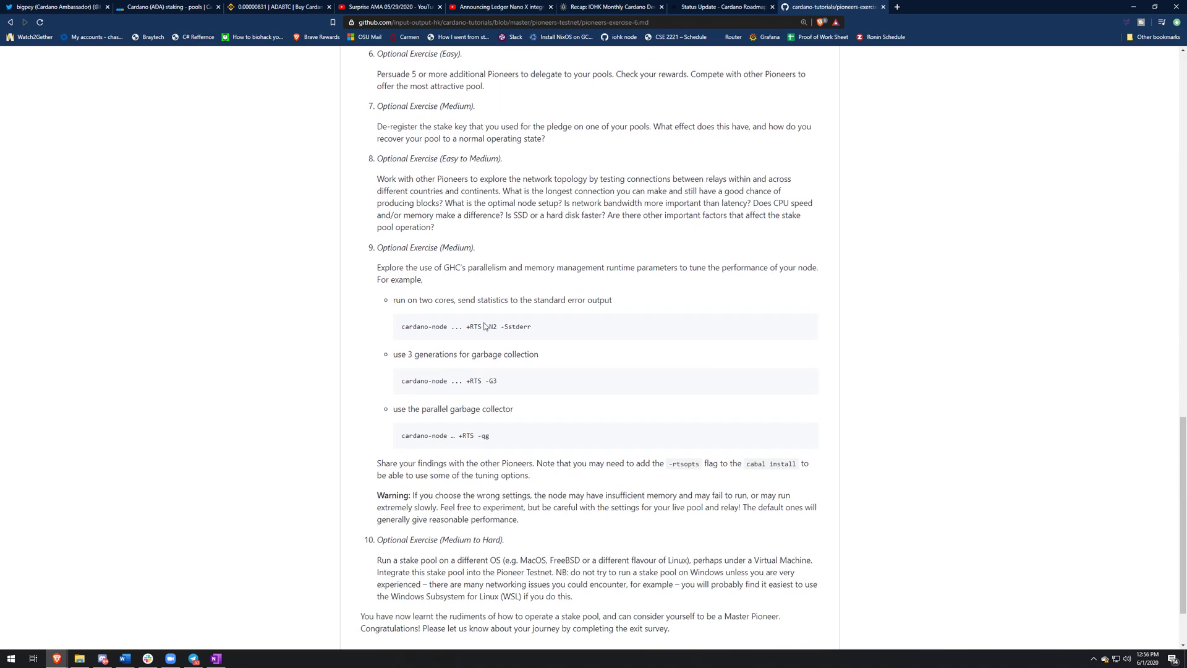
pyautogui.scroll(3)
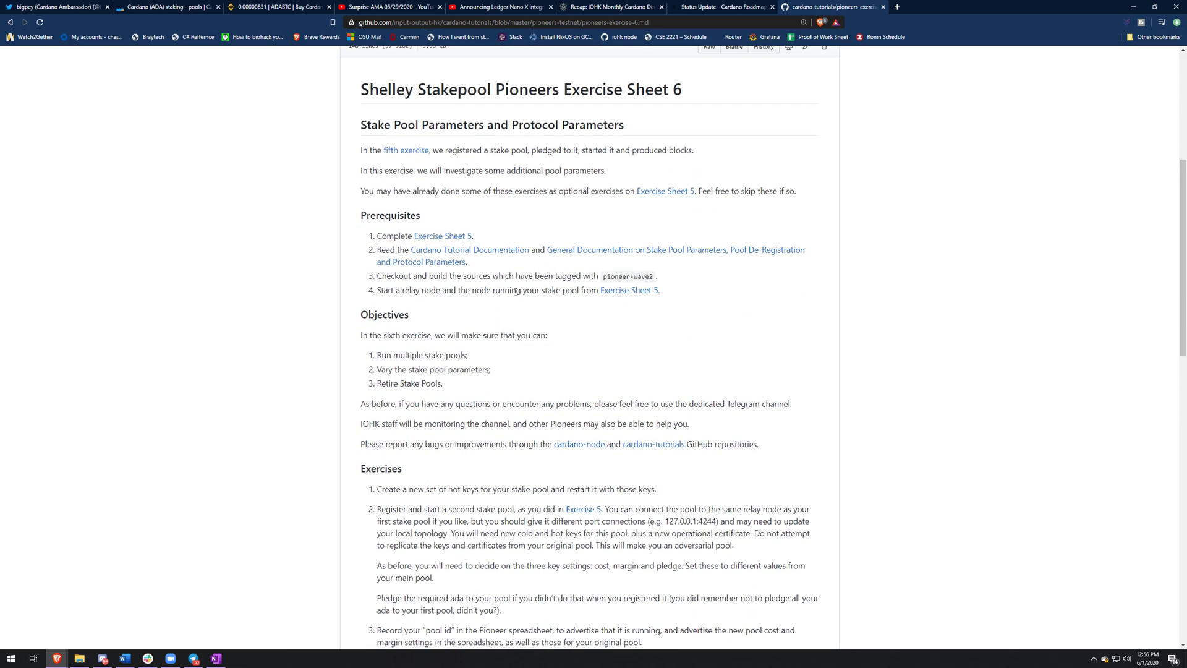